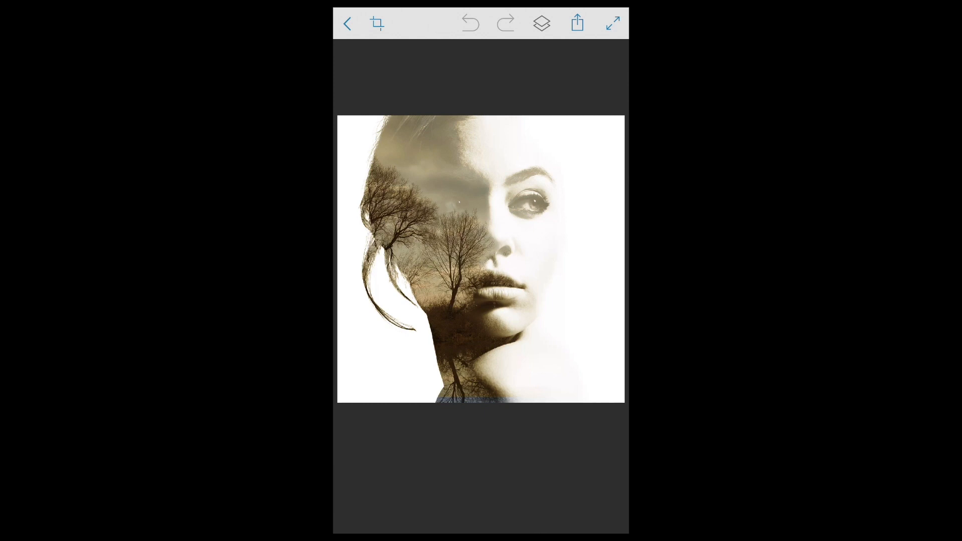
Leave the old project and start a new one from the Adobe Stock black-and-white portrait
{"action": "left_click", "coordinate": [348, 23]}
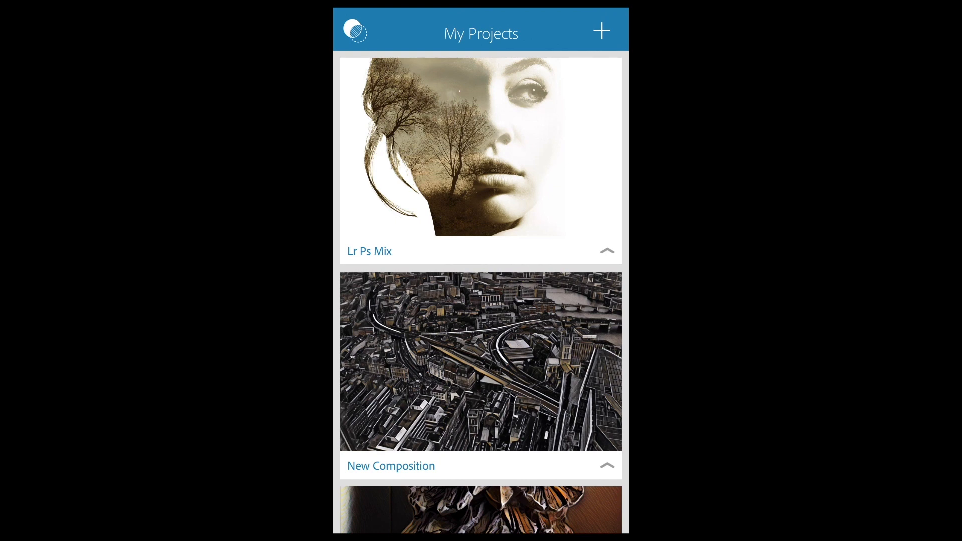
{"action": "left_click", "coordinate": [601, 30]}
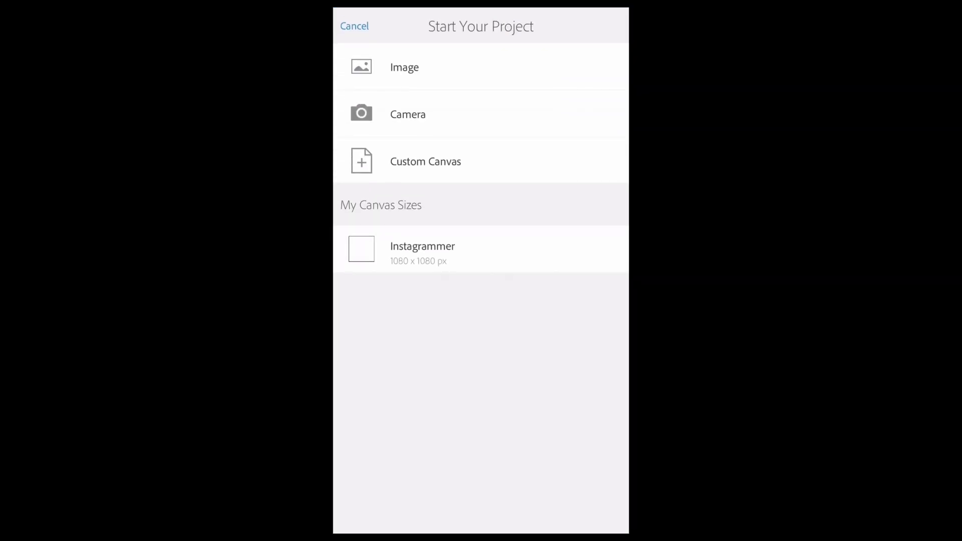
{"action": "left_click", "coordinate": [403, 68]}
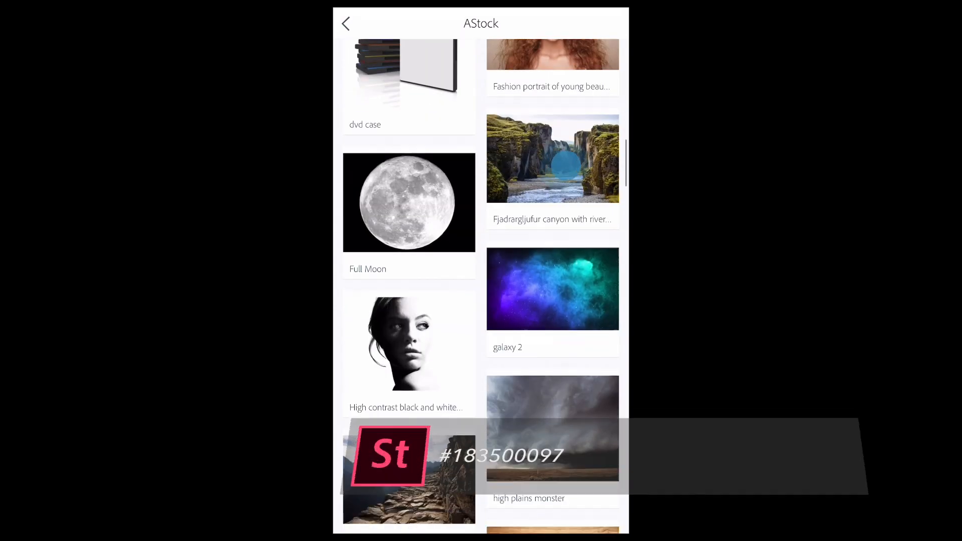
{"action": "left_click", "coordinate": [409, 344]}
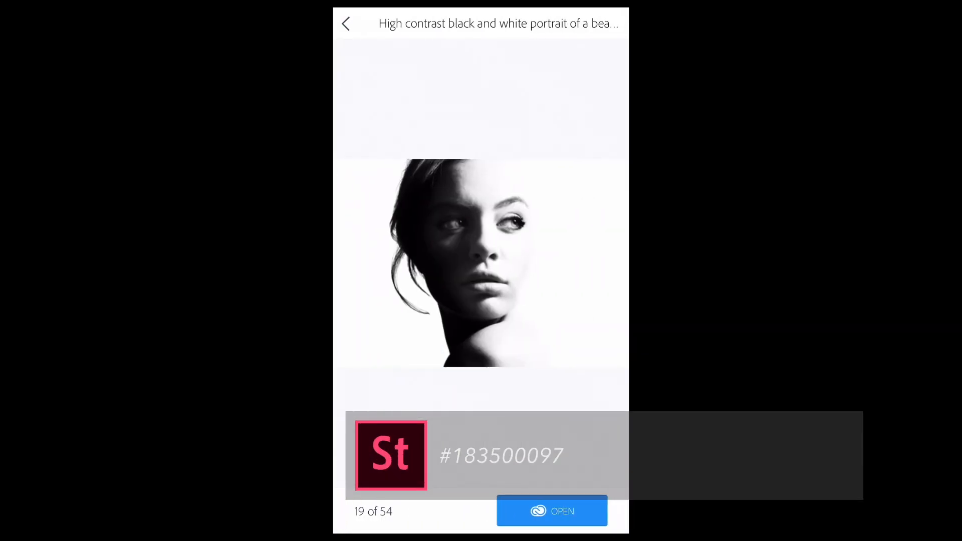
{"action": "left_click", "coordinate": [551, 511]}
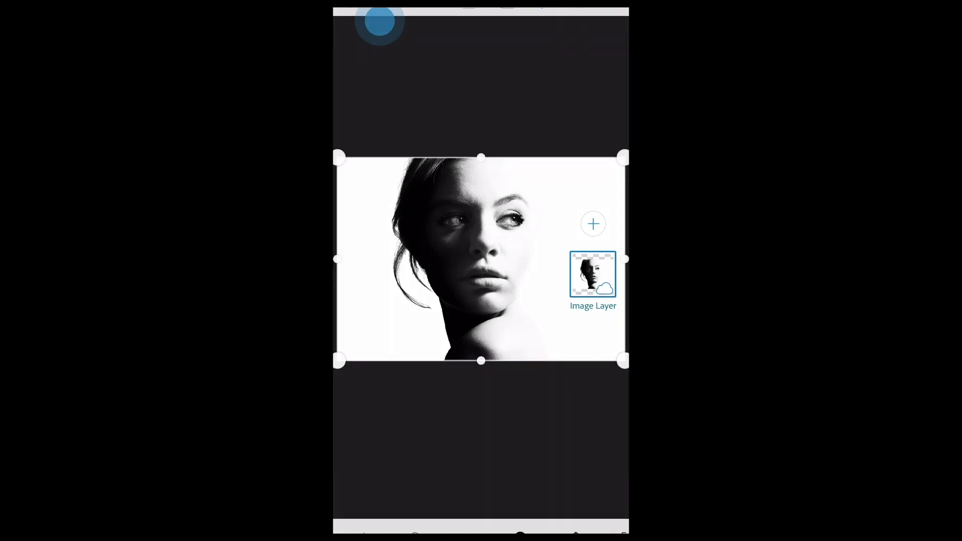
Enter Crop on the portrait and try the Original and Square aspect presets
{"action": "left_click", "coordinate": [378, 24]}
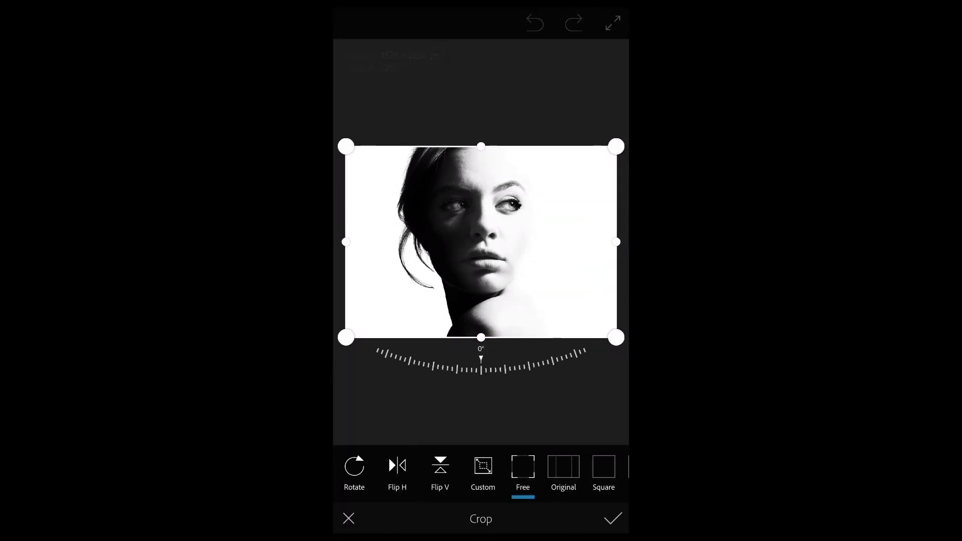
{"action": "left_click", "coordinate": [562, 471]}
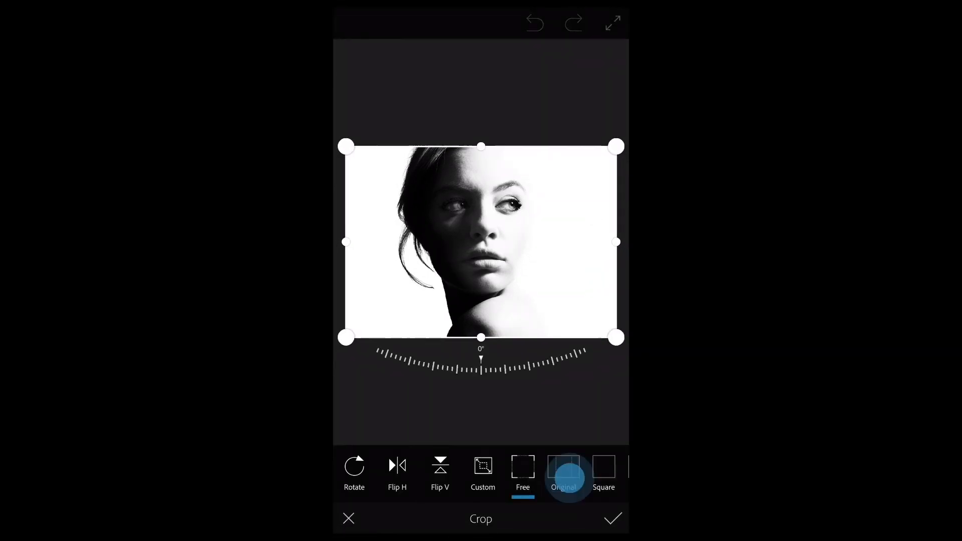
{"action": "left_click", "coordinate": [562, 472]}
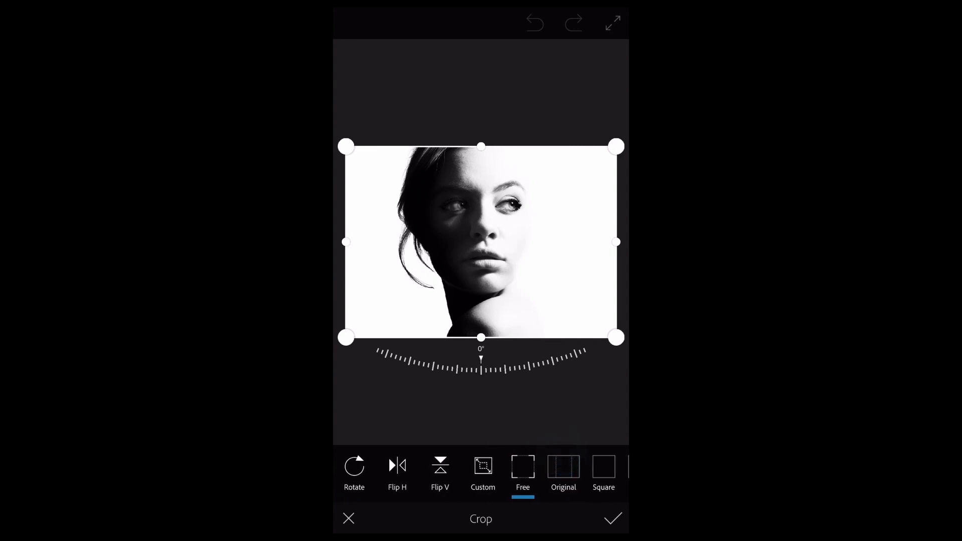
{"action": "left_click", "coordinate": [603, 472]}
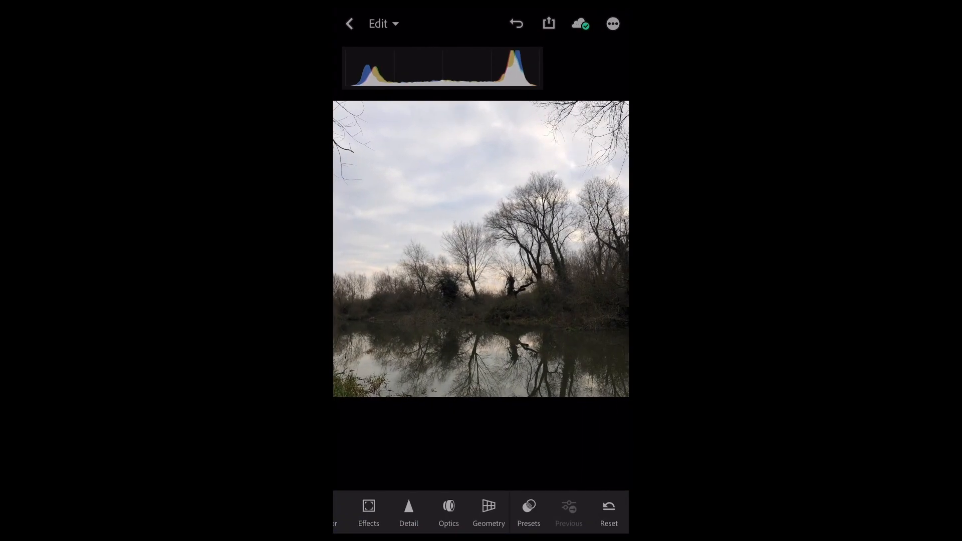
Reset the tree and pond photo back to its To Import state
{"action": "left_click", "coordinate": [349, 23]}
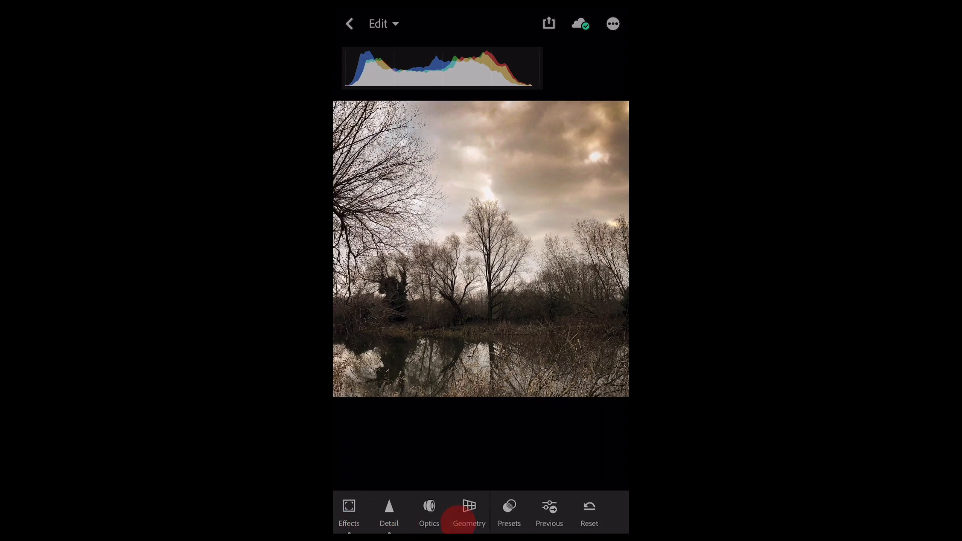
{"action": "left_click", "coordinate": [588, 512]}
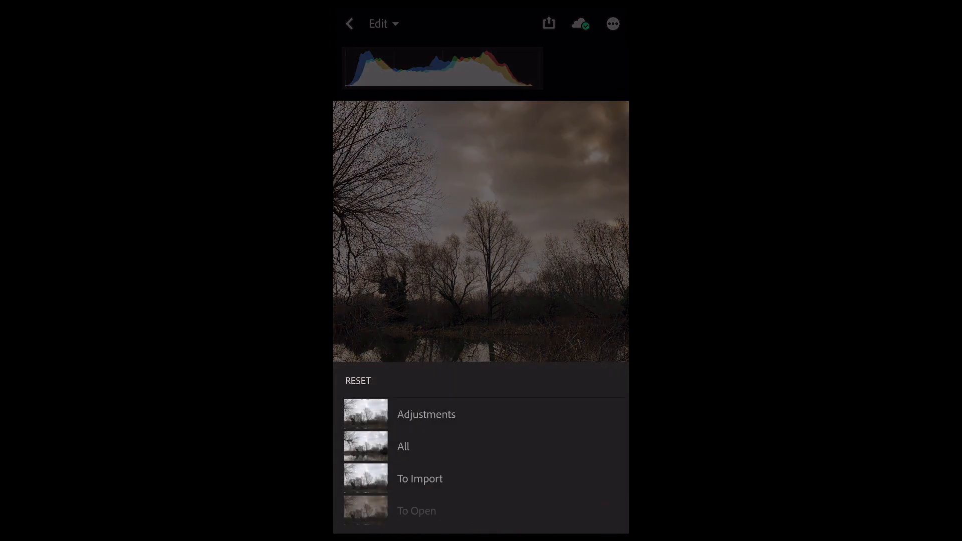
{"action": "left_click", "coordinate": [402, 446]}
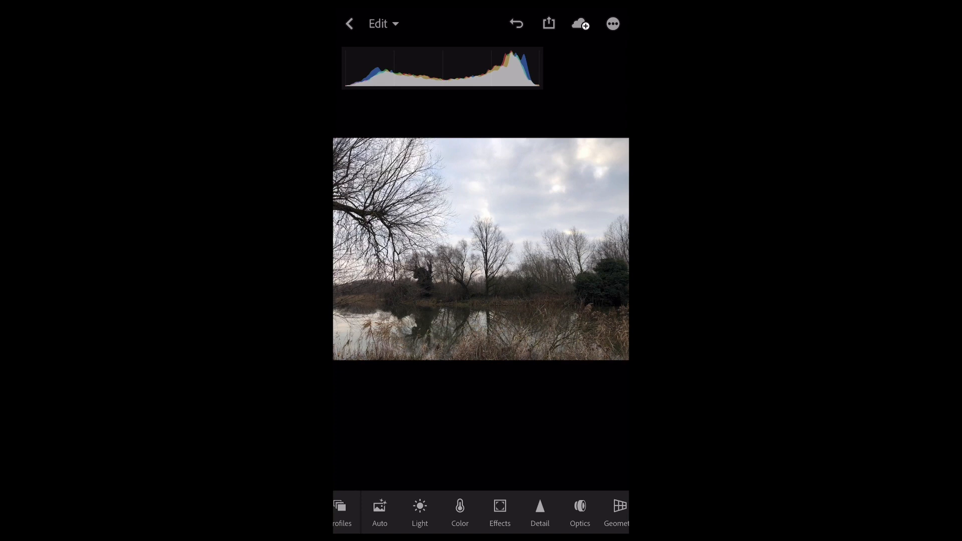
{"action": "left_click", "coordinate": [420, 509]}
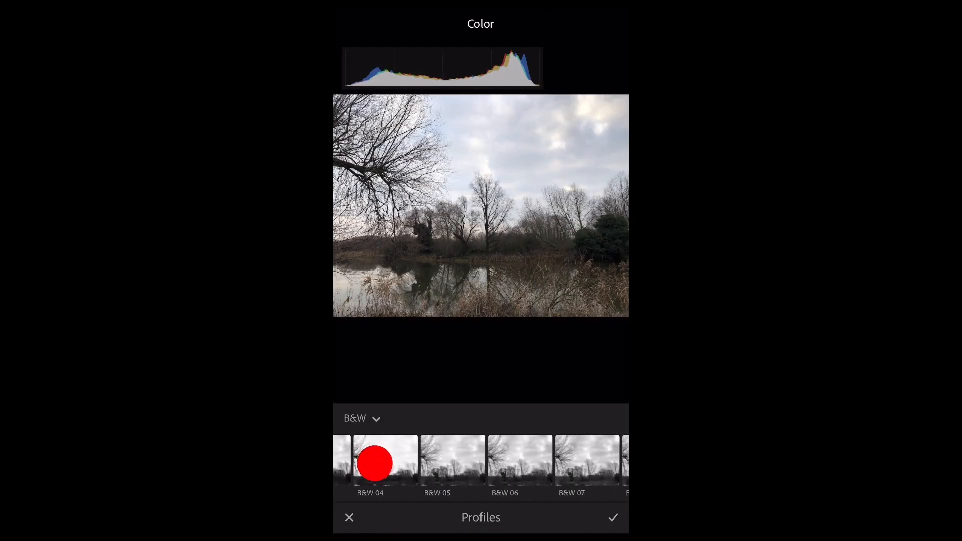
{"action": "left_click", "coordinate": [361, 419]}
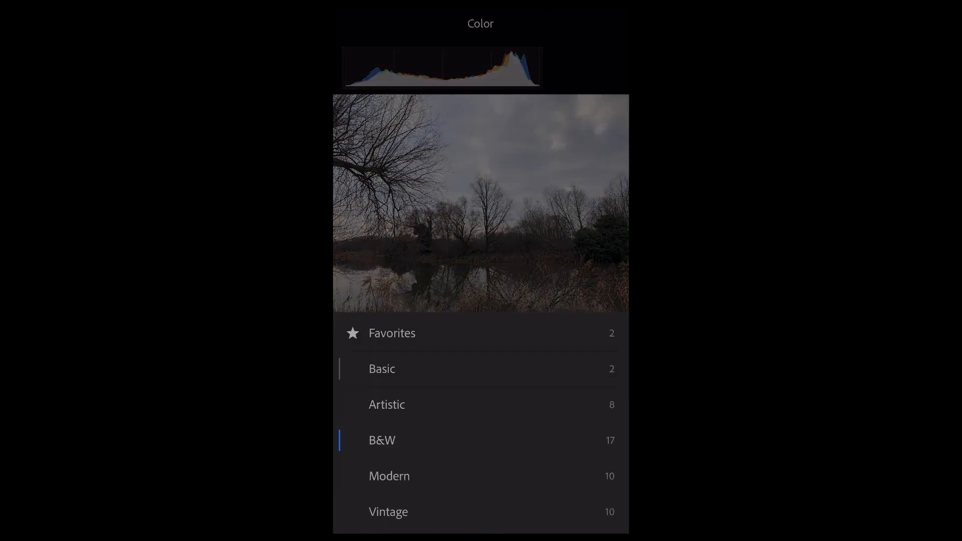
{"action": "left_click", "coordinate": [387, 404]}
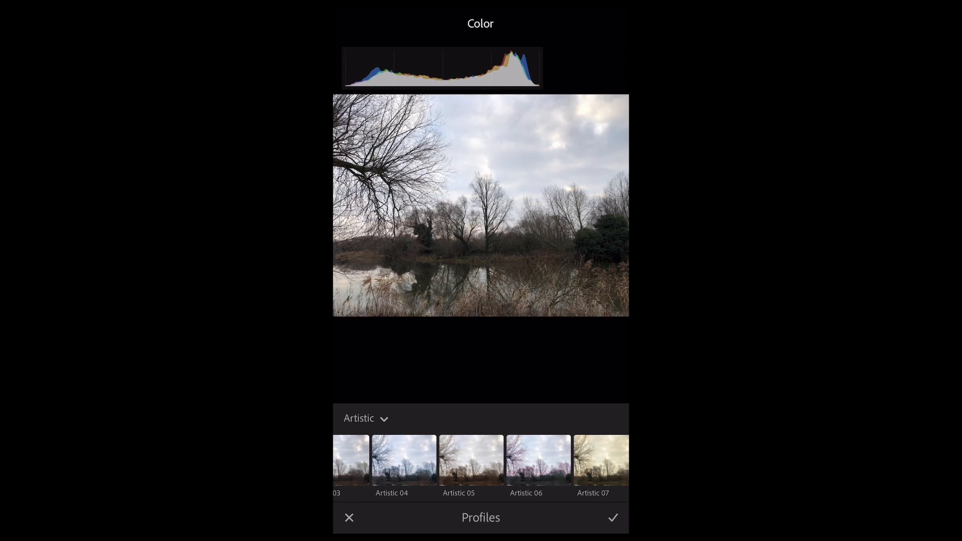
{"action": "left_click", "coordinate": [471, 460]}
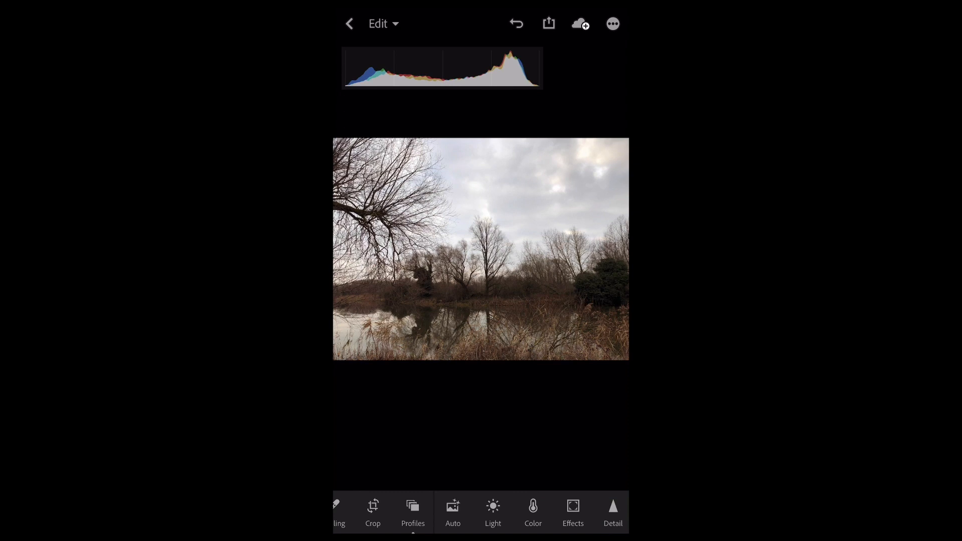
Set Light to Exposure +0.45, Contrast +22, Highlights -9, Shadows -1, Whites -13, Blacks -7
{"action": "left_click", "coordinate": [492, 512]}
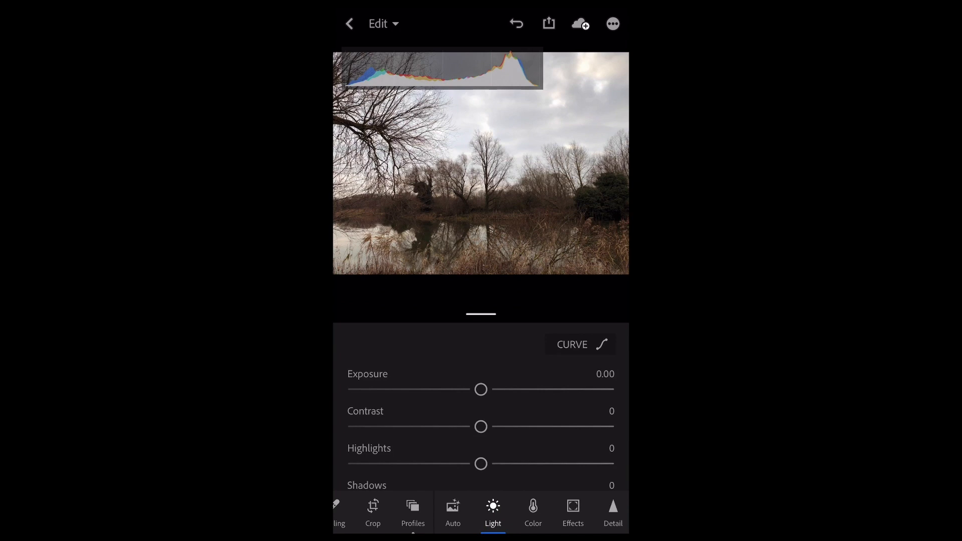
{"action": "left_click_drag", "start_coordinate": [480, 389], "coordinate": [496, 389]}
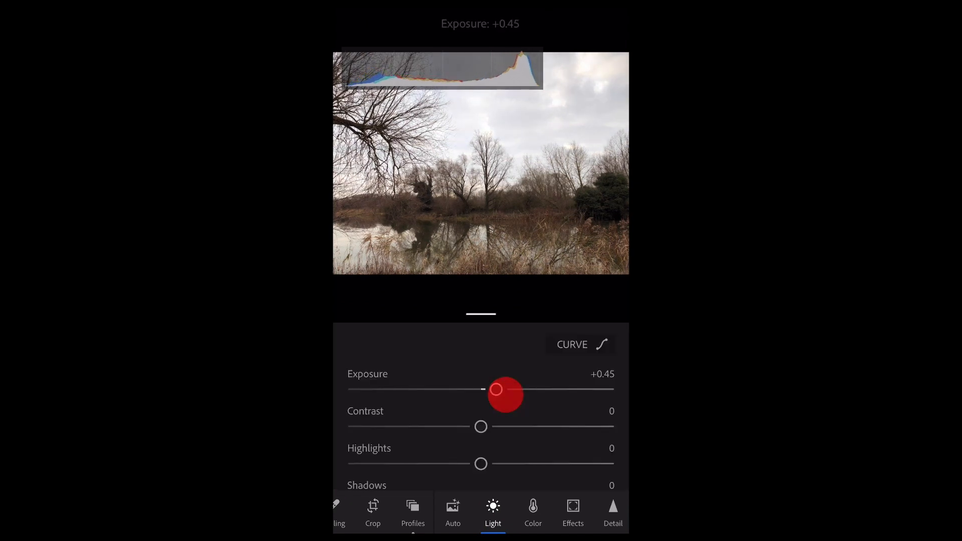
{"action": "left_click_drag", "start_coordinate": [480, 427], "coordinate": [511, 431]}
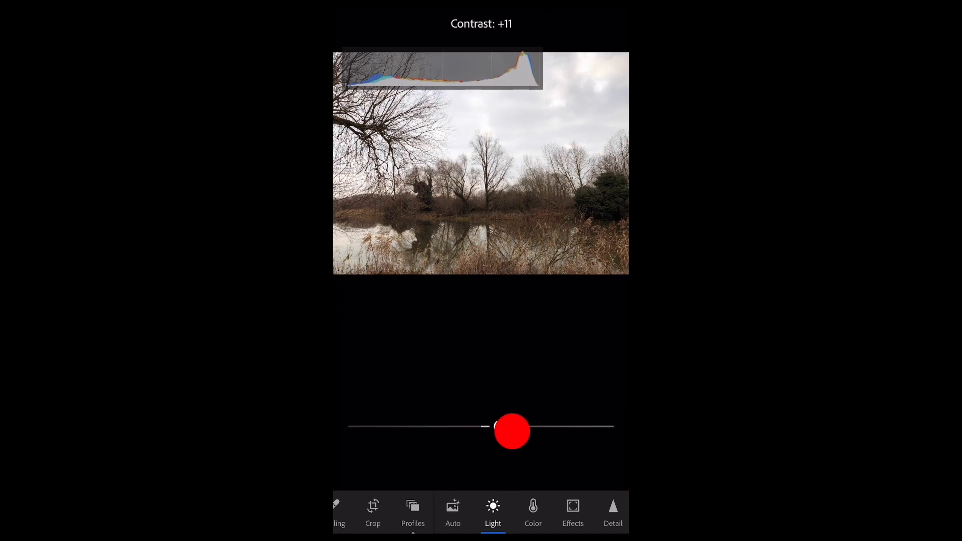
{"action": "left_click_drag", "start_coordinate": [485, 427], "coordinate": [515, 427]}
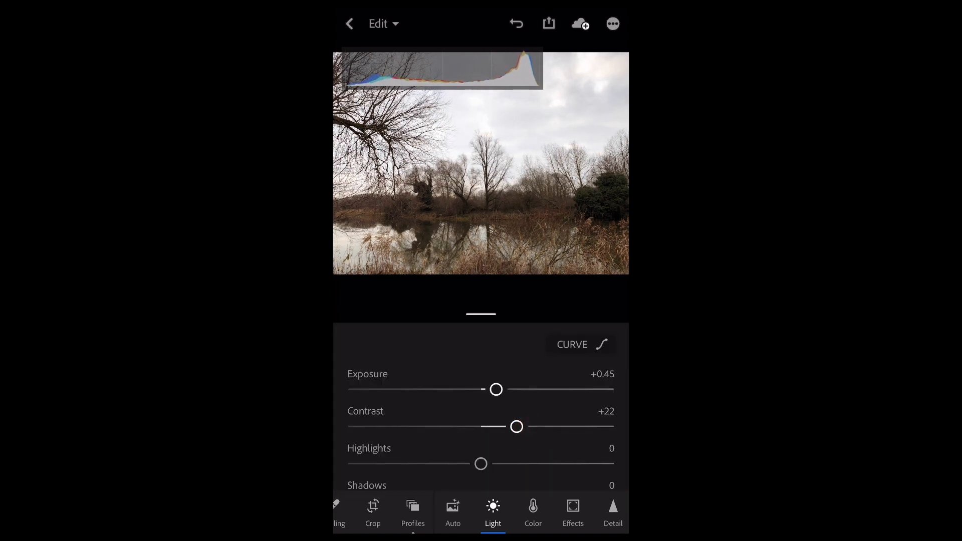
{"action": "scroll", "scroll_direction": "down", "scroll_amount": 3}
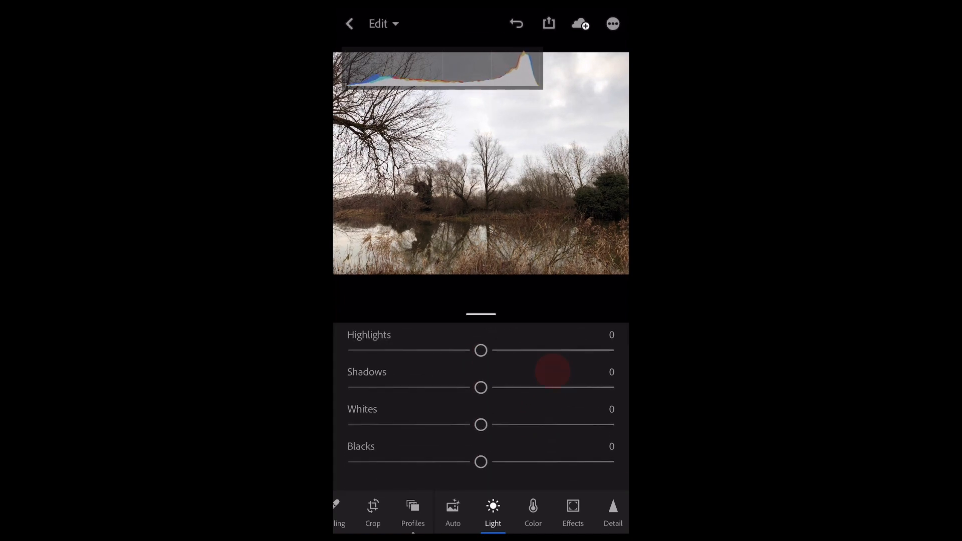
{"action": "left_click_drag", "start_coordinate": [552, 371], "coordinate": [480, 387]}
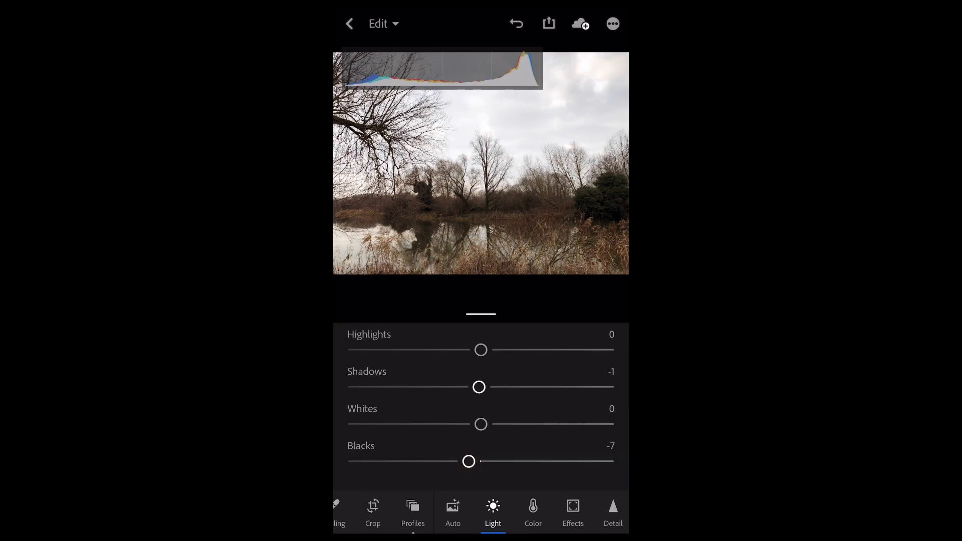
{"action": "left_click_drag", "start_coordinate": [480, 350], "coordinate": [459, 356]}
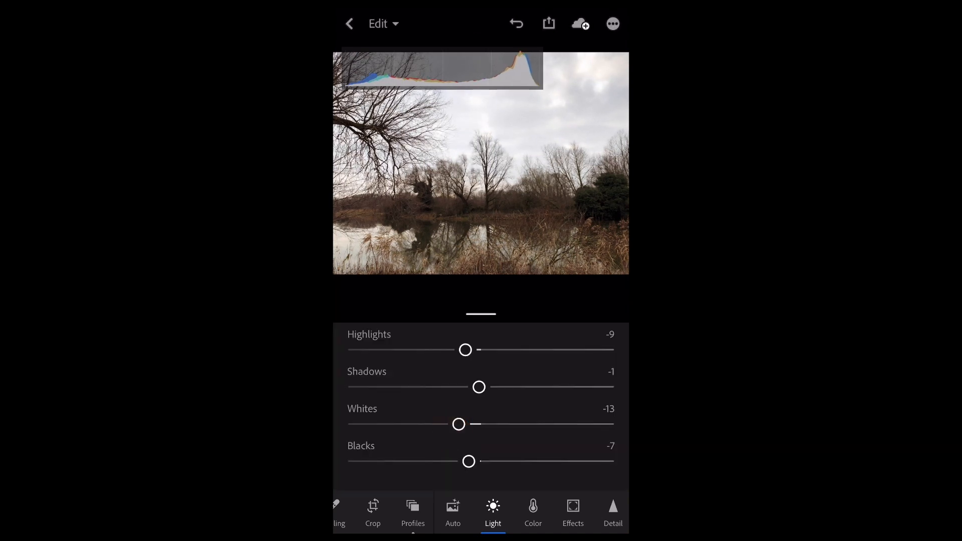
In Effects set Dehaze to +47 and Vignette to -24 on the lakeside photo
{"action": "left_click", "coordinate": [531, 509]}
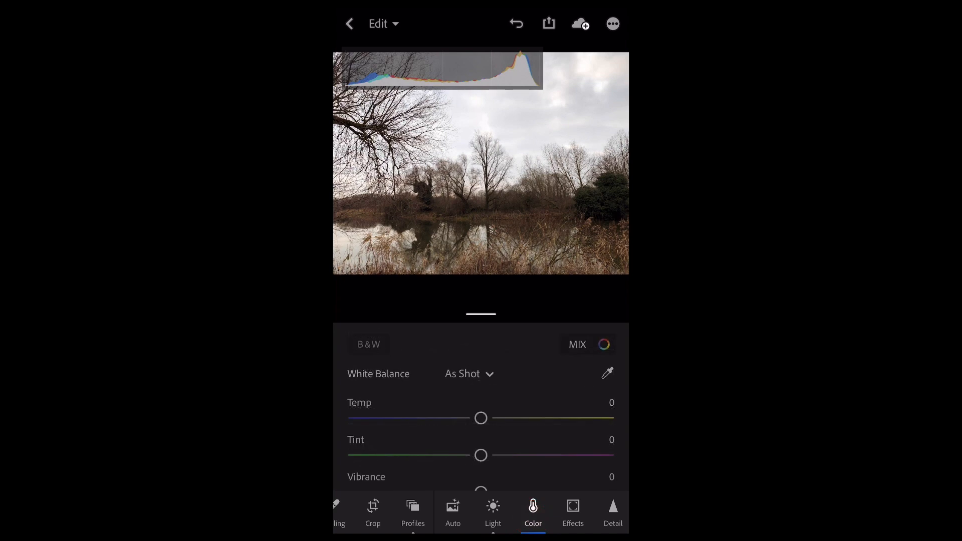
{"action": "left_click", "coordinate": [572, 513]}
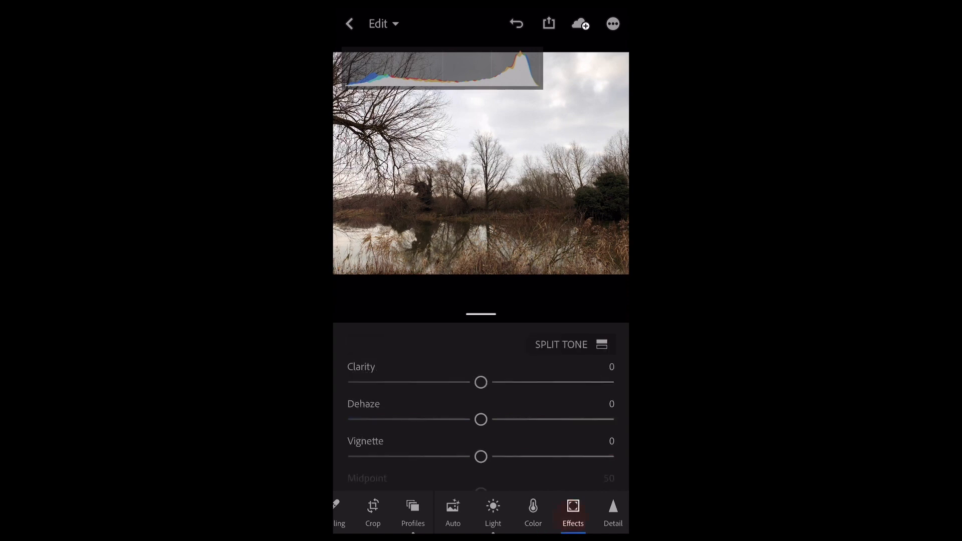
{"action": "left_click_drag", "start_coordinate": [480, 419], "coordinate": [496, 427]}
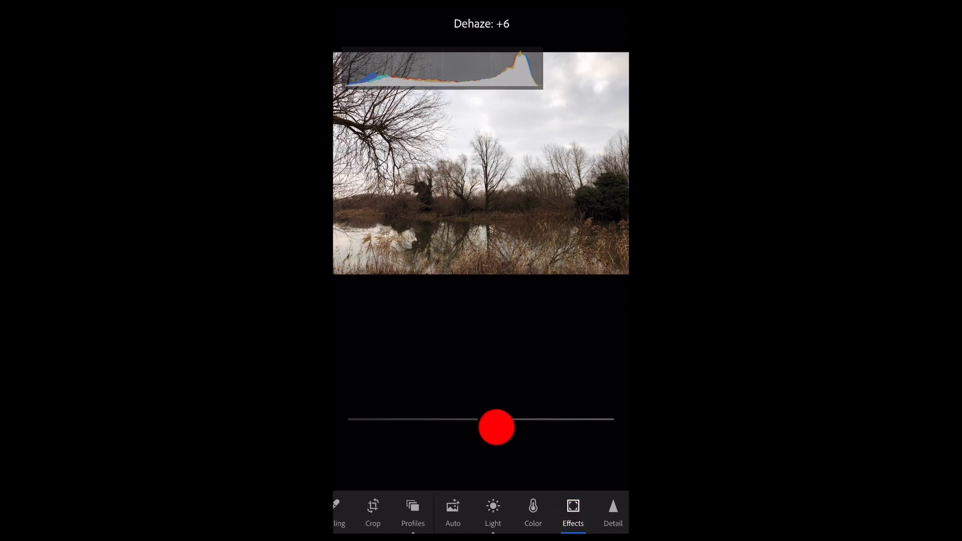
{"action": "left_click_drag", "start_coordinate": [495, 427], "coordinate": [554, 423]}
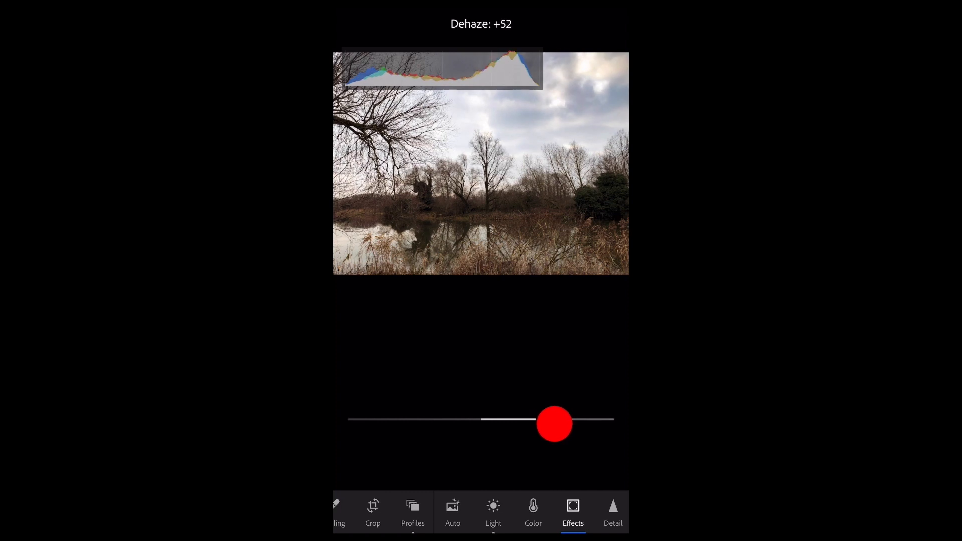
{"action": "left_click_drag", "start_coordinate": [554, 423], "coordinate": [539, 419]}
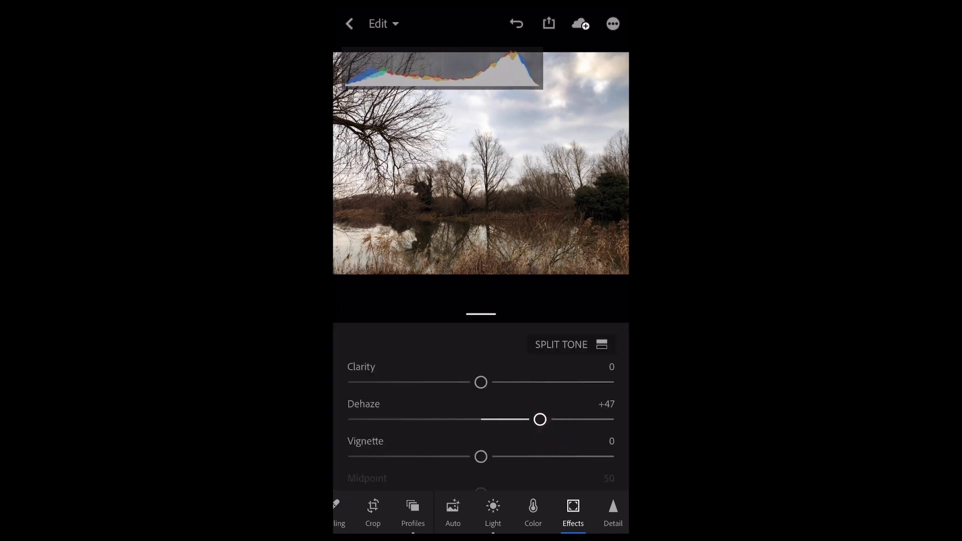
{"action": "left_click", "coordinate": [483, 466]}
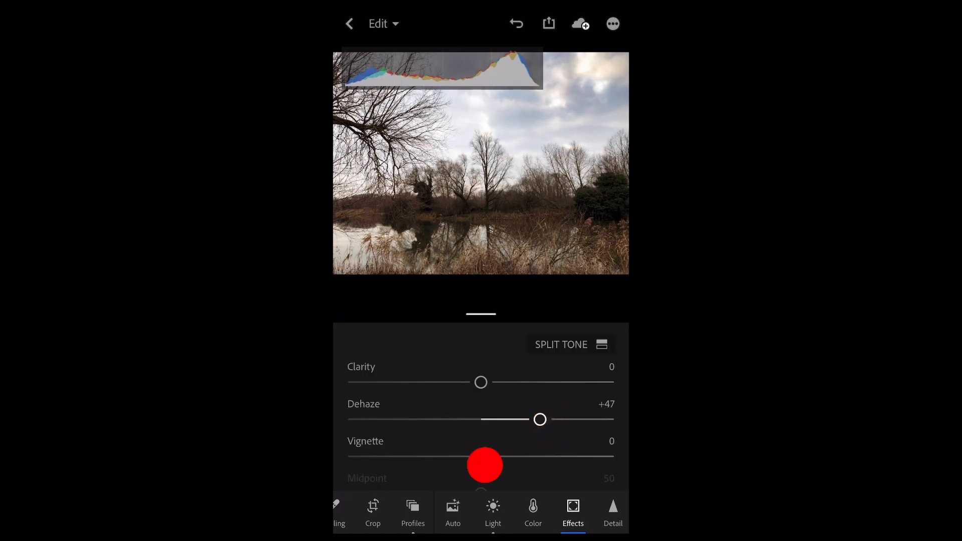
{"action": "left_click_drag", "start_coordinate": [485, 464], "coordinate": [445, 459]}
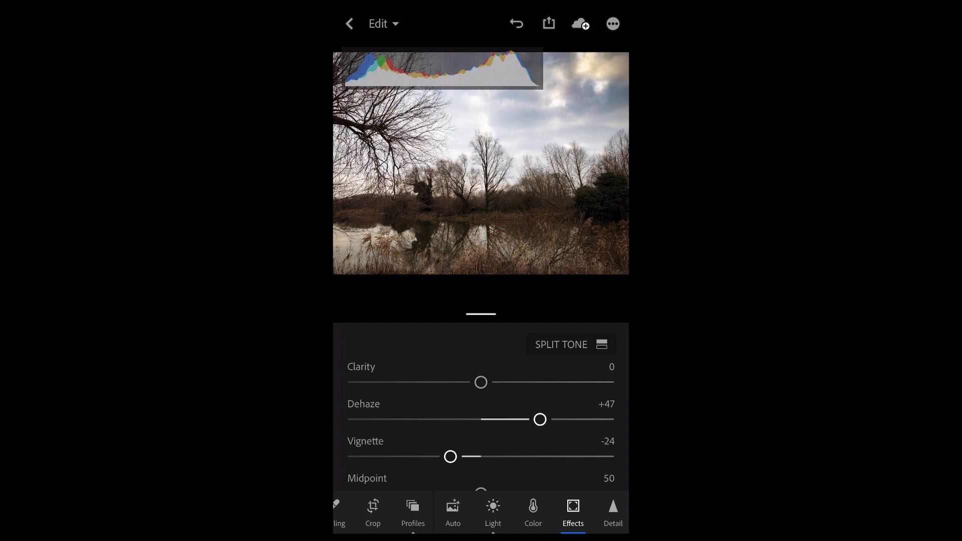
Return to the Around the grounds album grid and back to the portrait project
{"action": "left_click", "coordinate": [349, 23]}
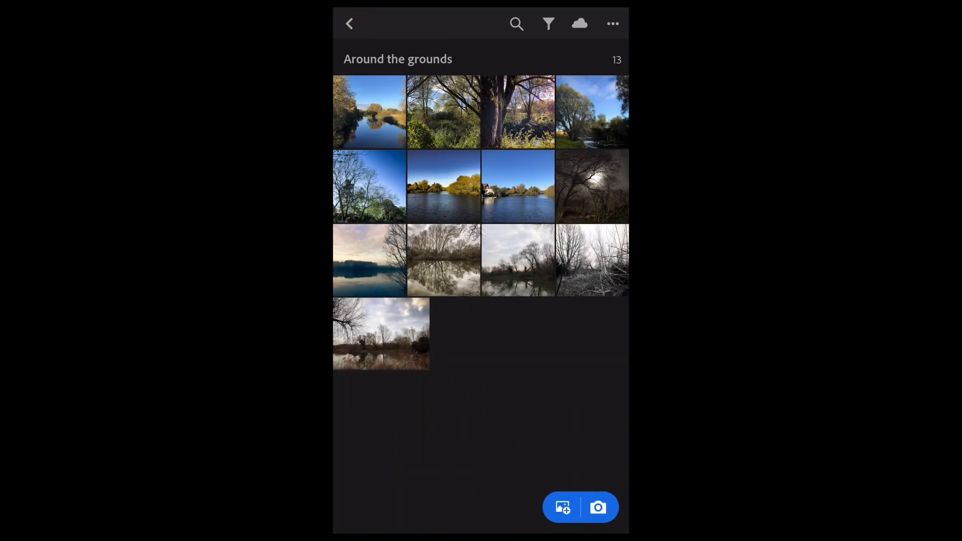
{"action": "left_click", "coordinate": [578, 23]}
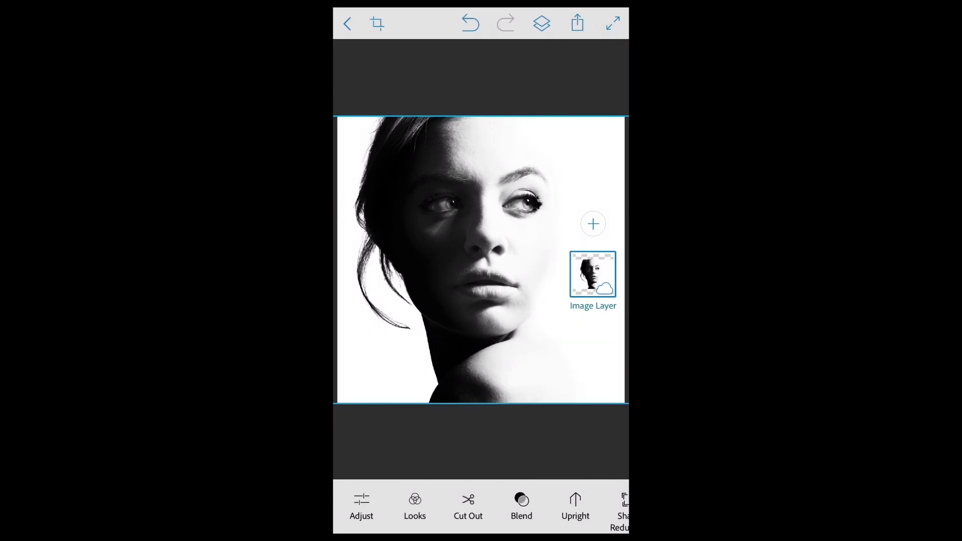
Add an image layer from Lightroom, browsing the Around the grounds album to the lakeside trees photo
{"action": "left_click", "coordinate": [592, 224]}
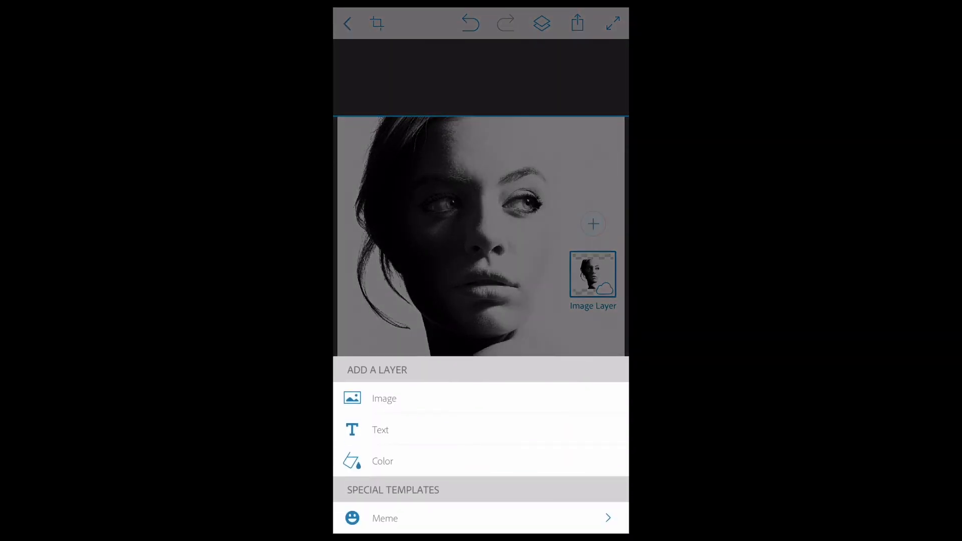
{"action": "left_click", "coordinate": [384, 398]}
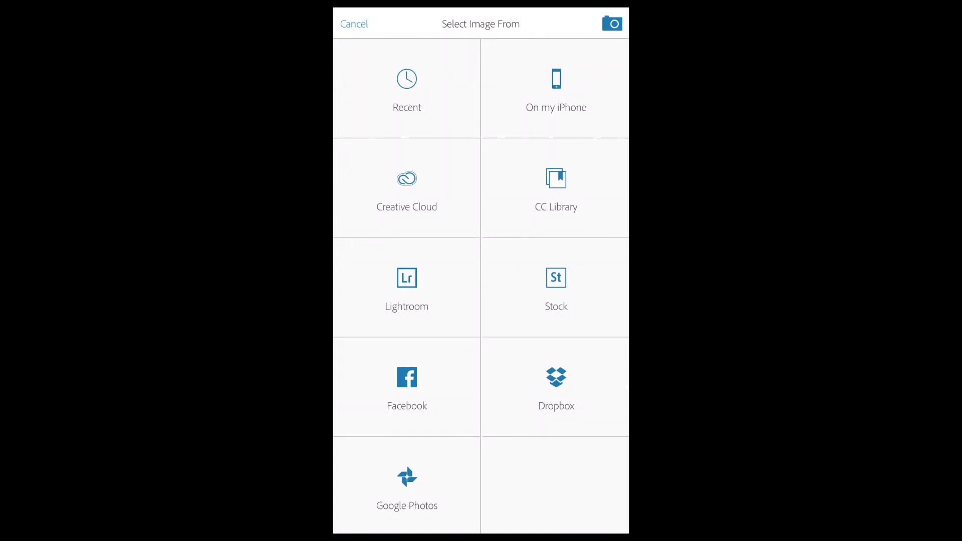
{"action": "left_click", "coordinate": [407, 187]}
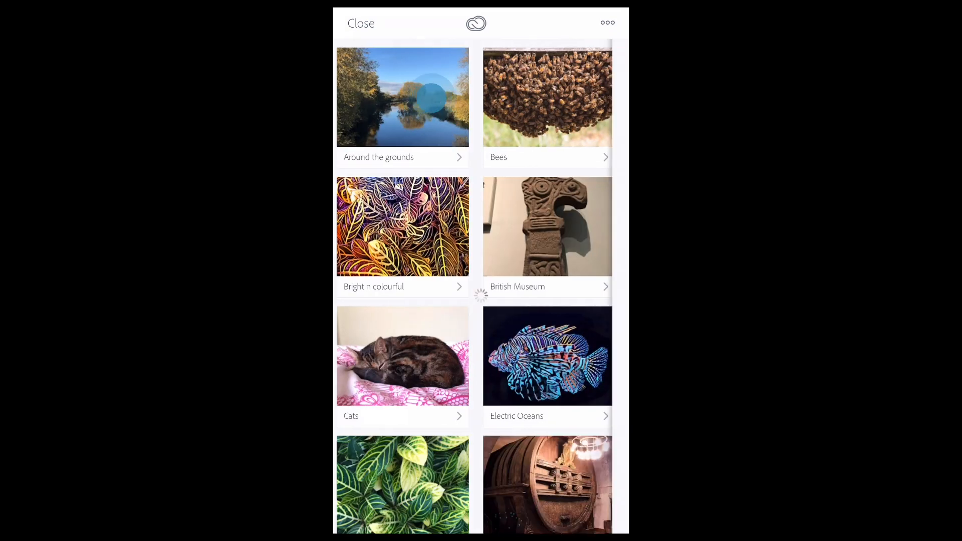
{"action": "left_click", "coordinate": [402, 97]}
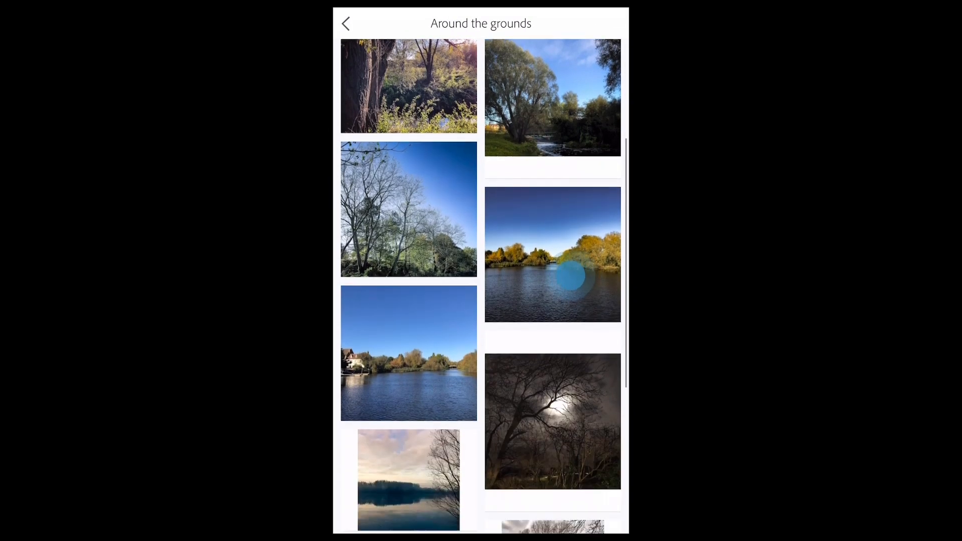
{"action": "scroll", "scroll_direction": "down", "scroll_amount": 3}
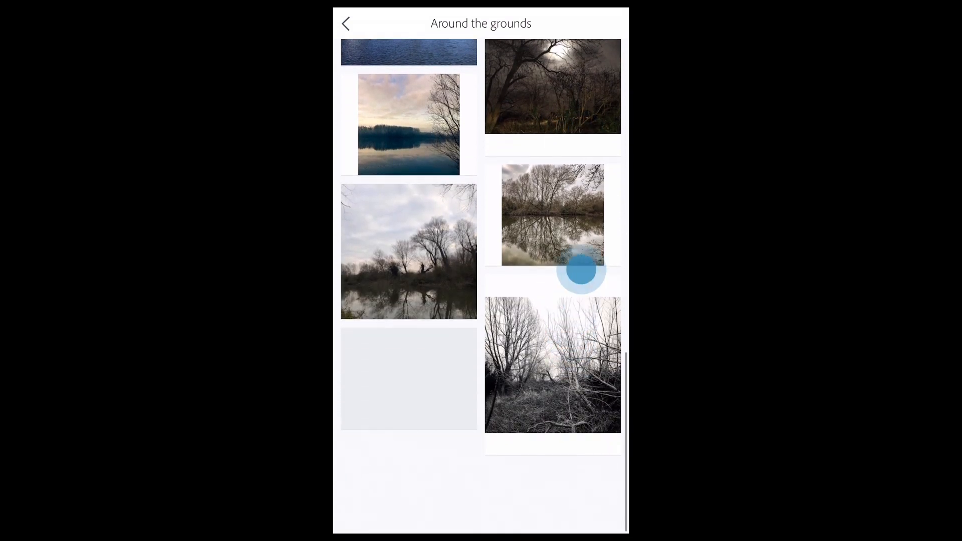
{"action": "scroll", "scroll_direction": "down", "scroll_amount": 3}
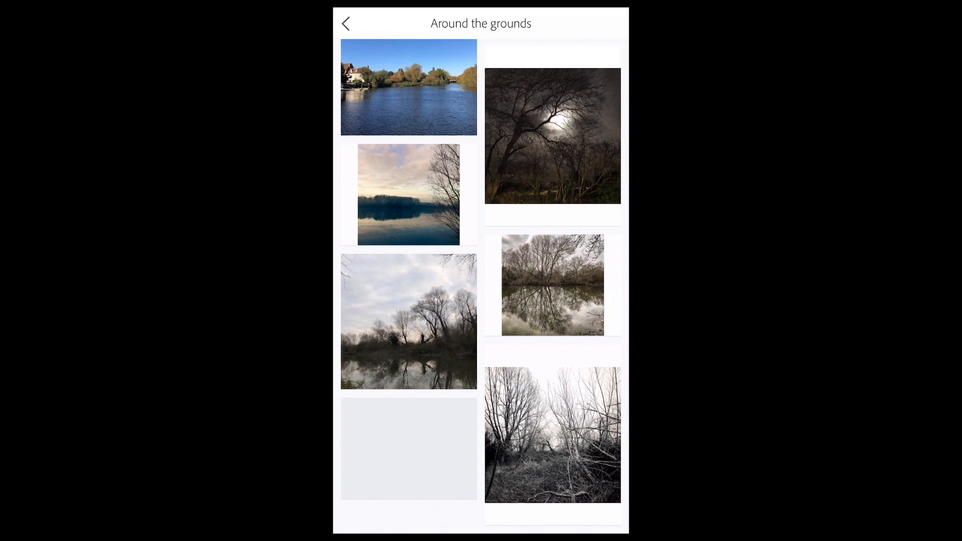
{"action": "left_click", "coordinate": [345, 23]}
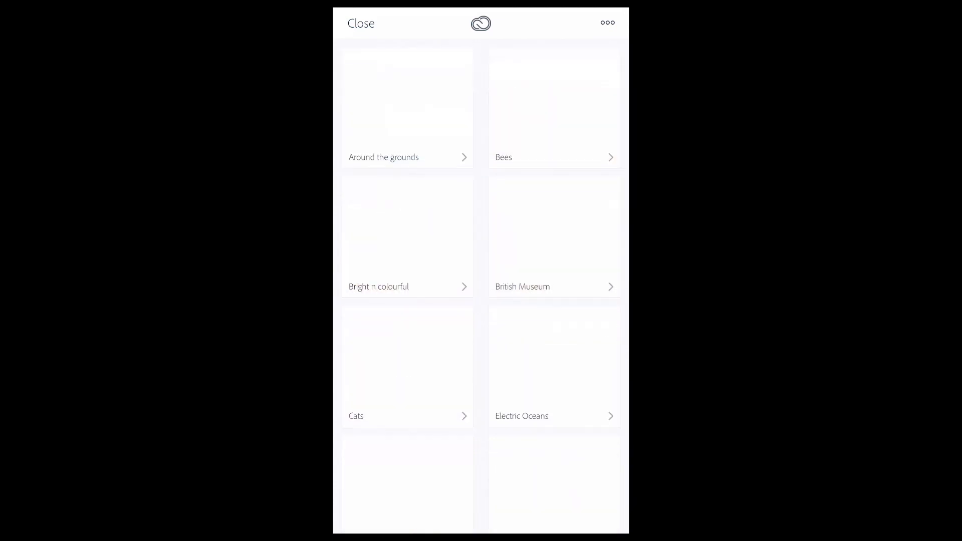
{"action": "left_click", "coordinate": [407, 108]}
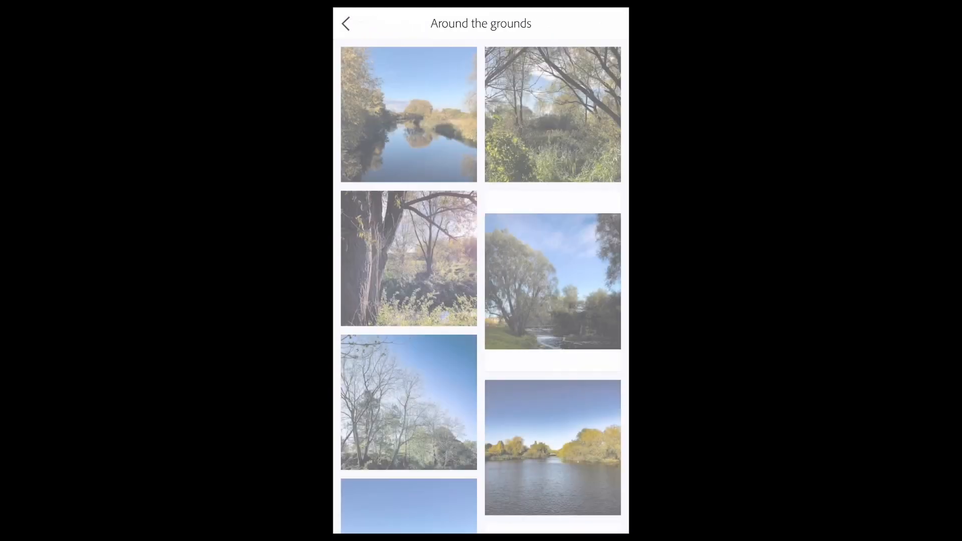
{"action": "scroll", "scroll_direction": "down", "scroll_amount": 3}
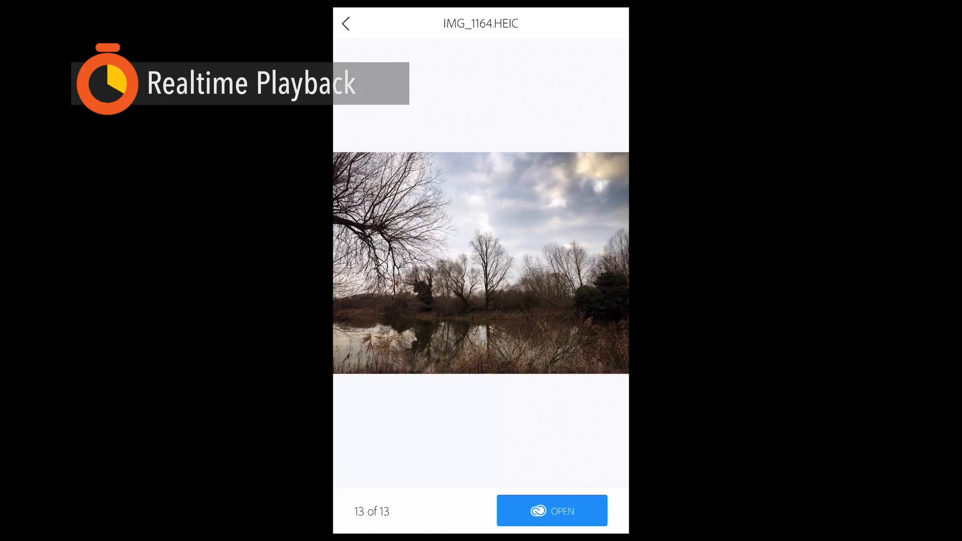
Place IMG_1164 as a second image layer above the portrait
{"action": "left_click", "coordinate": [551, 510]}
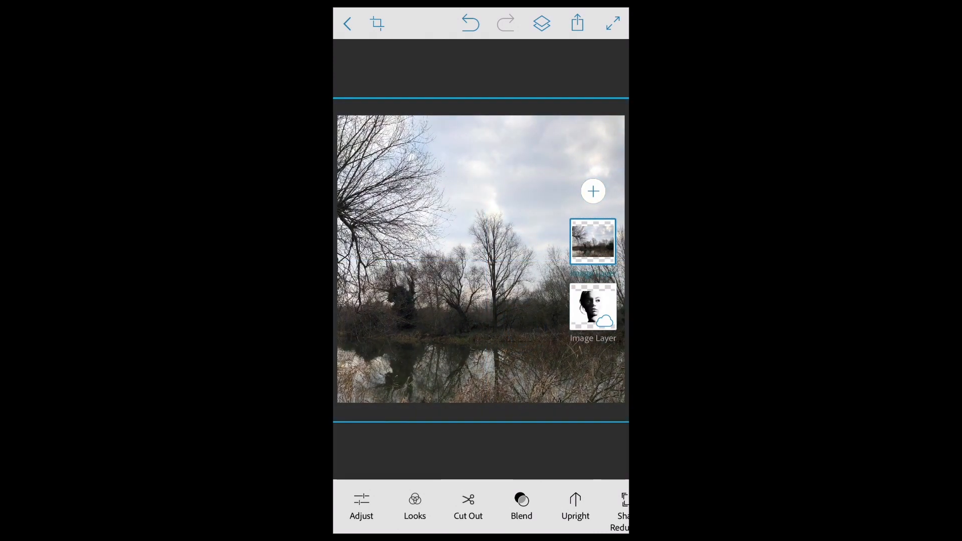
Set the trees layer's blend mode to Lighten and apply it
{"action": "left_click", "coordinate": [521, 503]}
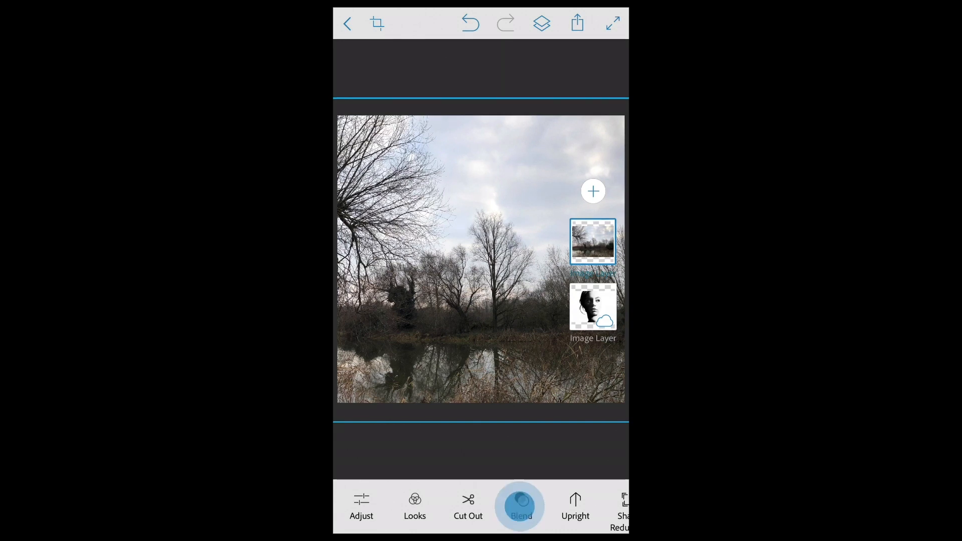
{"action": "left_click", "coordinate": [520, 505]}
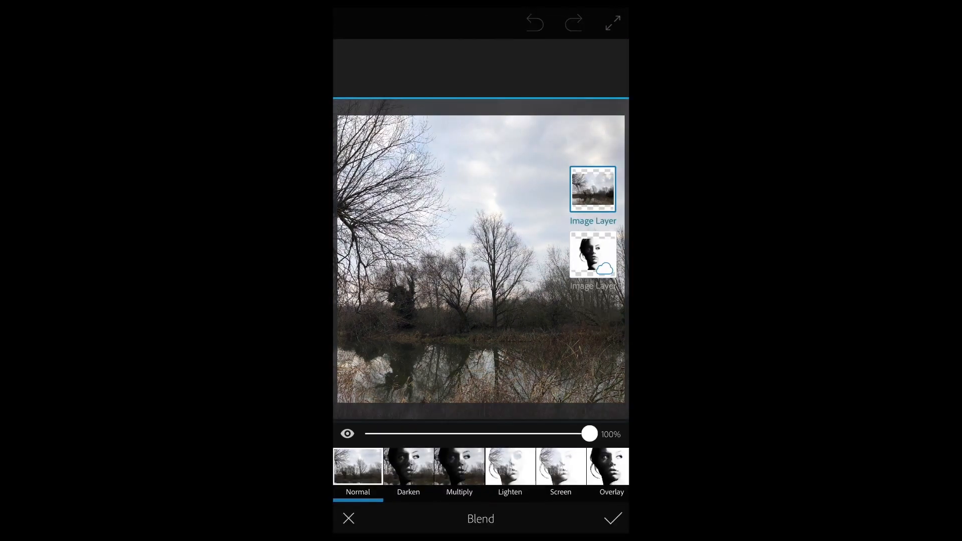
{"action": "left_click", "coordinate": [509, 466]}
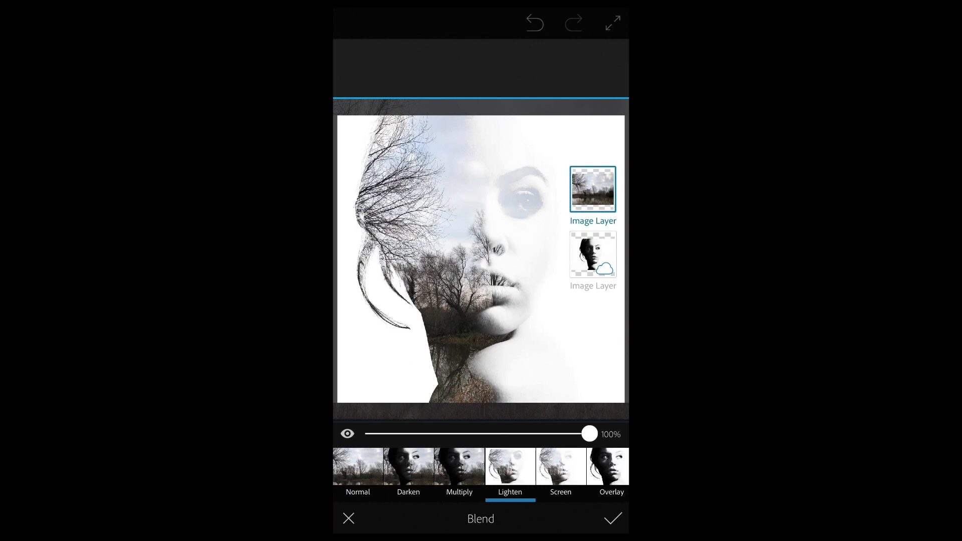
{"action": "left_click", "coordinate": [611, 518]}
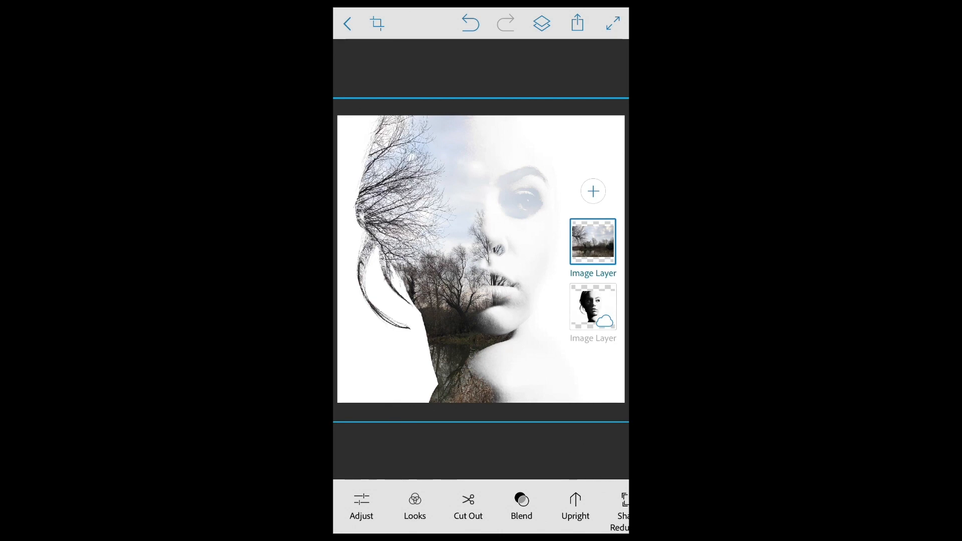
Select the tree layer and shift it so bare branches spill over the hair
{"action": "left_click", "coordinate": [592, 242]}
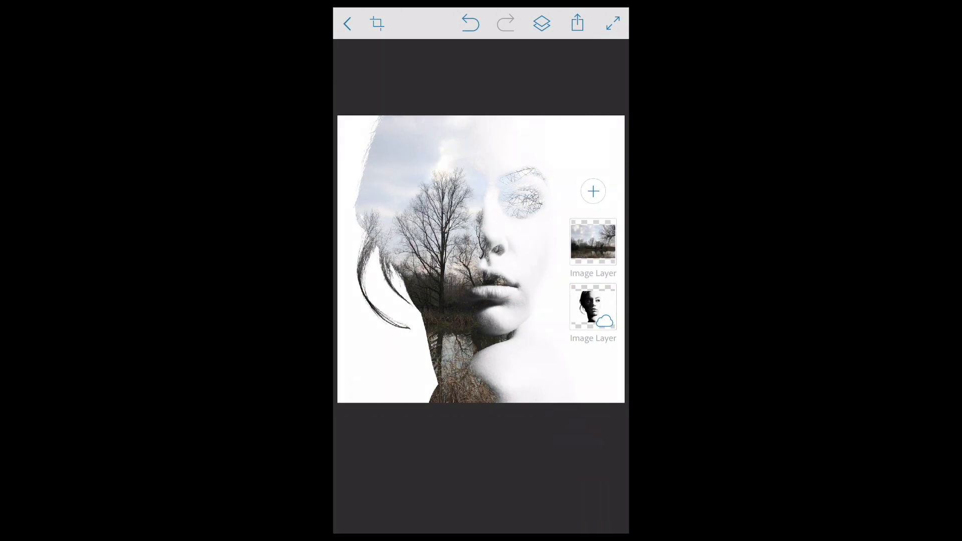
{"action": "left_click", "coordinate": [592, 241]}
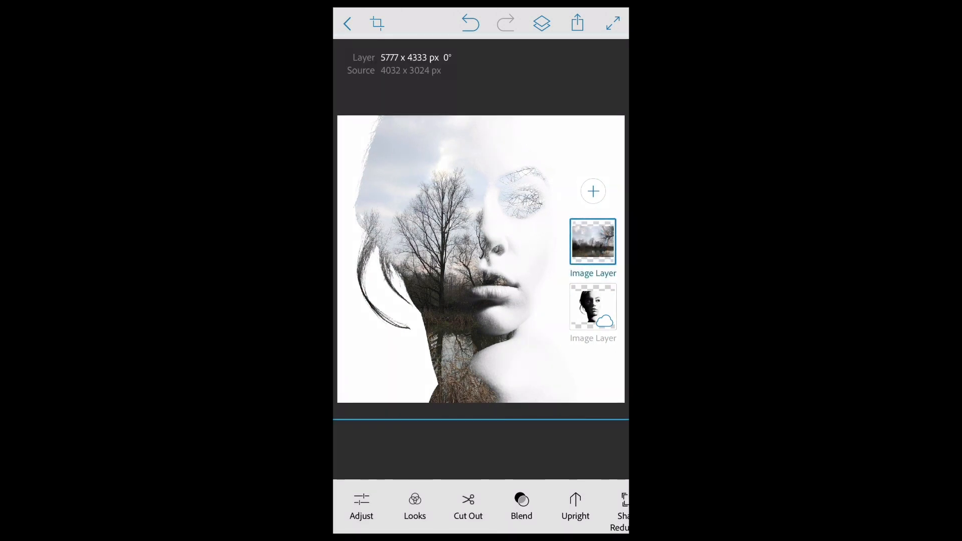
{"action": "left_click", "coordinate": [592, 241]}
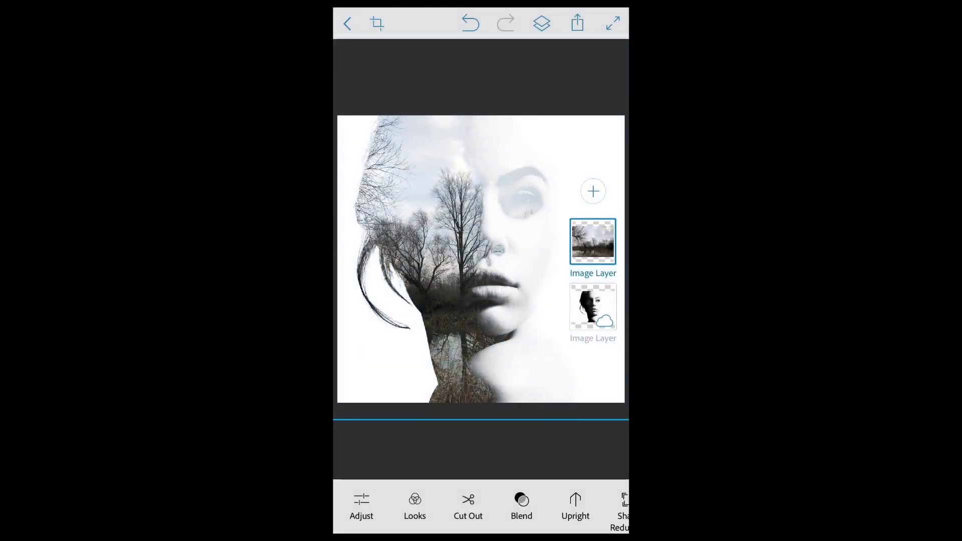
{"action": "left_click_drag", "start_coordinate": [496, 258], "coordinate": [485, 291]}
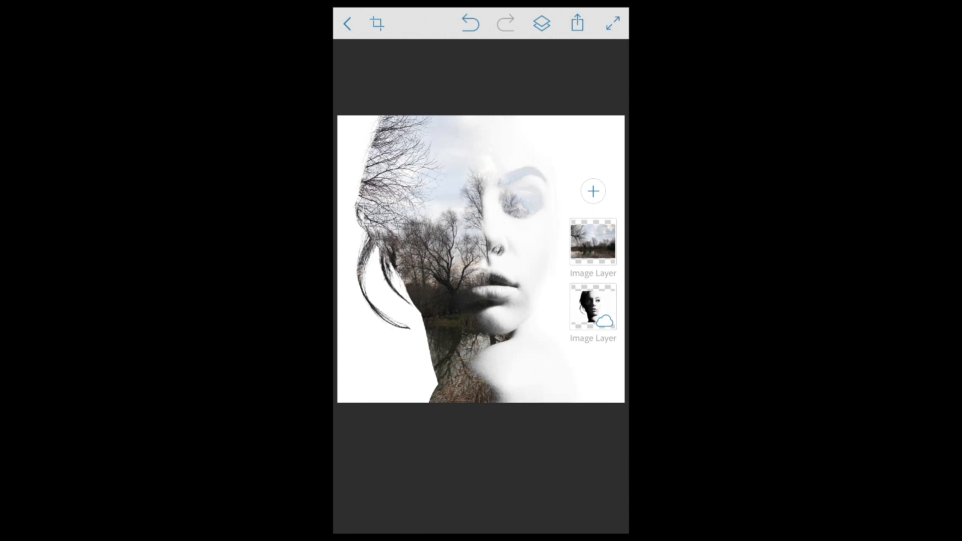
Add a solid Color Layer, picking orange and lowering brightness to a tan, then confirm
{"action": "left_click", "coordinate": [592, 190]}
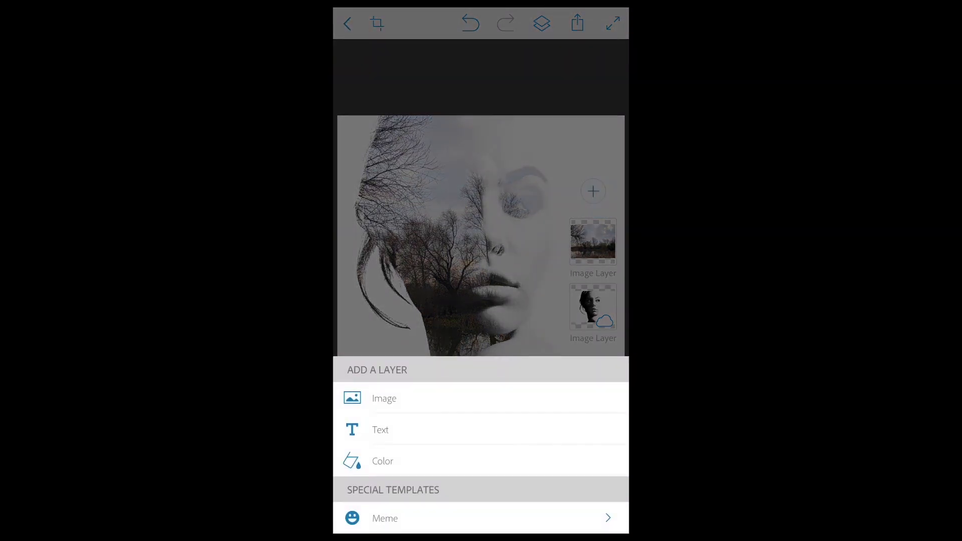
{"action": "left_click", "coordinate": [382, 461]}
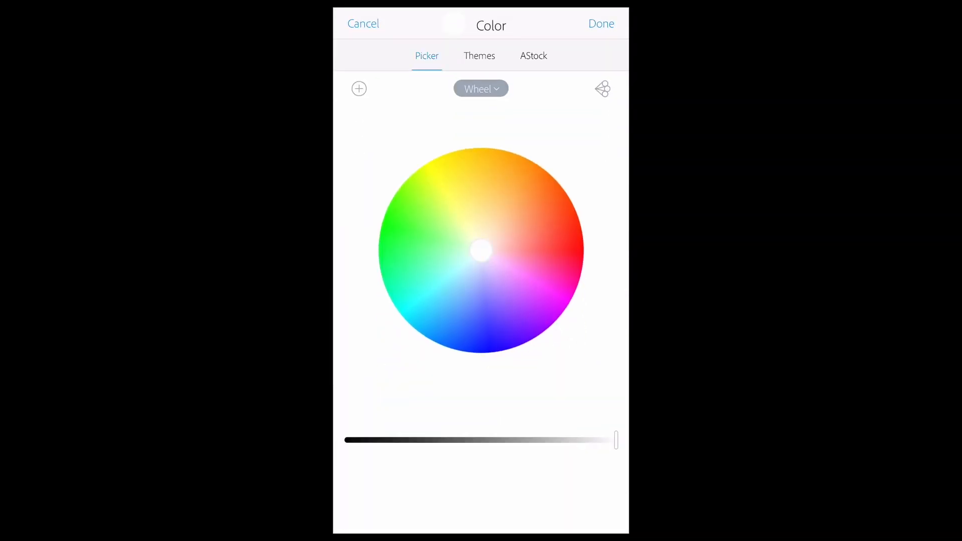
{"action": "left_click", "coordinate": [505, 266]}
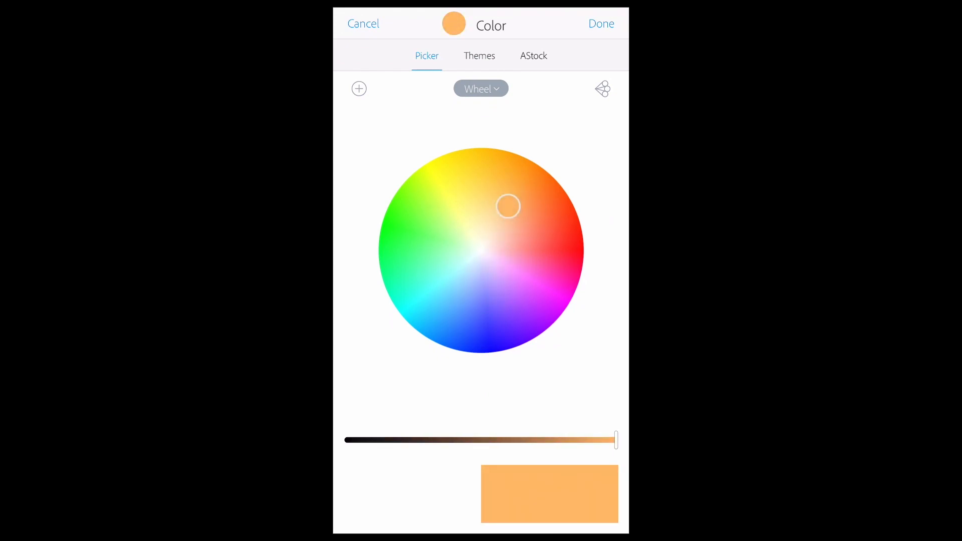
{"action": "left_click_drag", "start_coordinate": [614, 440], "coordinate": [528, 440]}
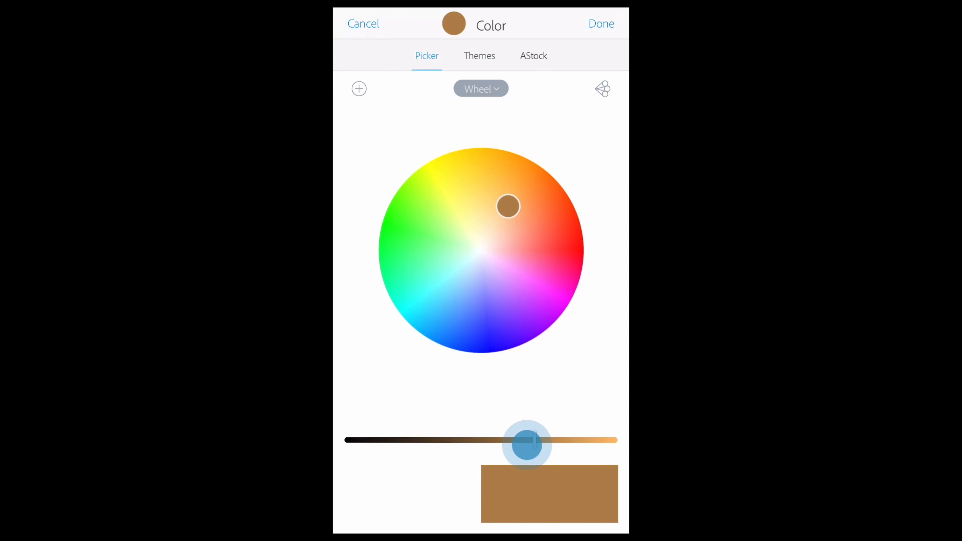
{"action": "left_click_drag", "start_coordinate": [526, 440], "coordinate": [552, 440]}
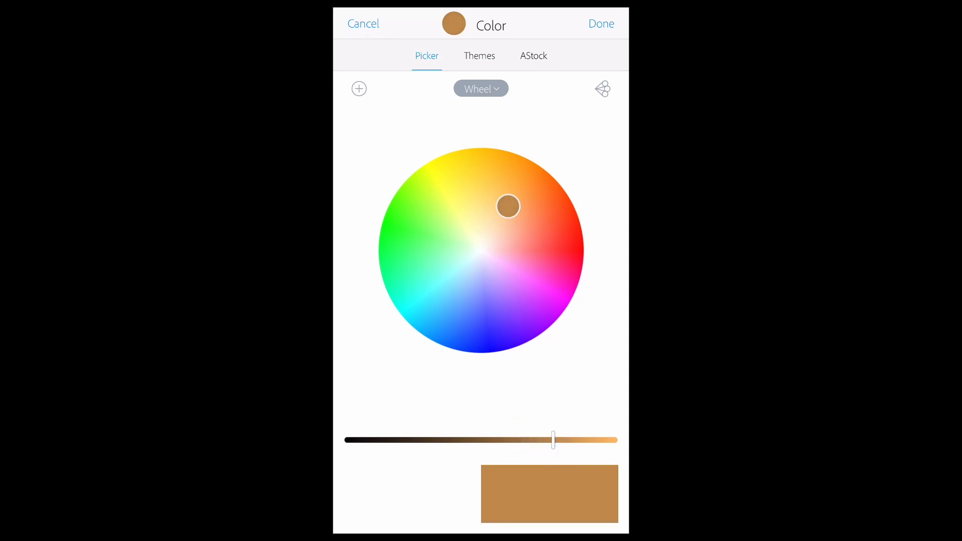
{"action": "left_click", "coordinate": [600, 23]}
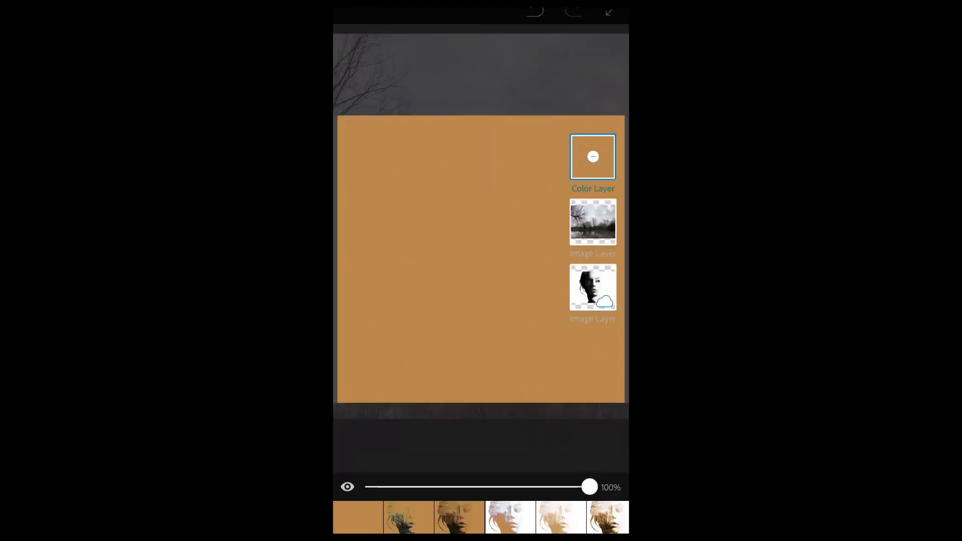
Blend the tan Color Layer as Overlay to give the portrait a warm sepia tint
{"action": "left_click", "coordinate": [608, 471]}
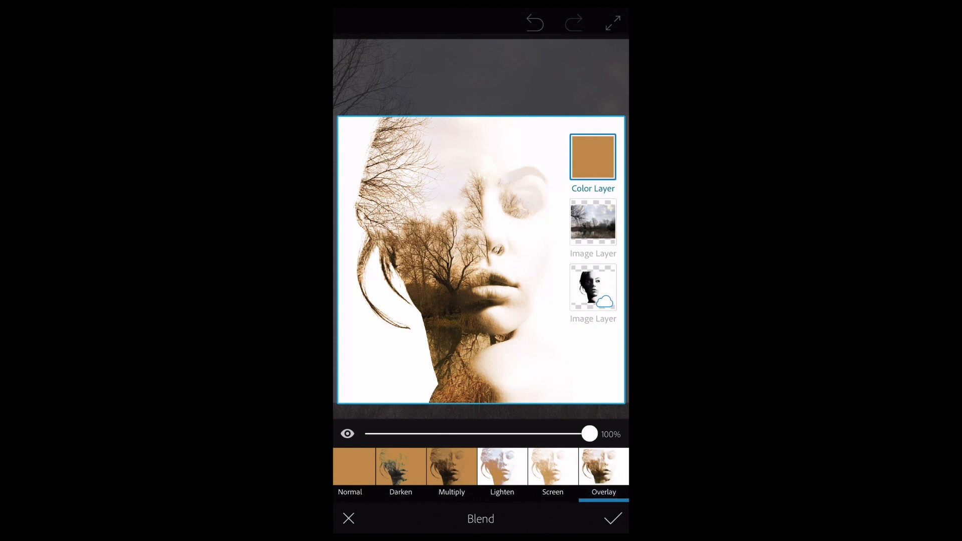
{"action": "left_click", "coordinate": [611, 518]}
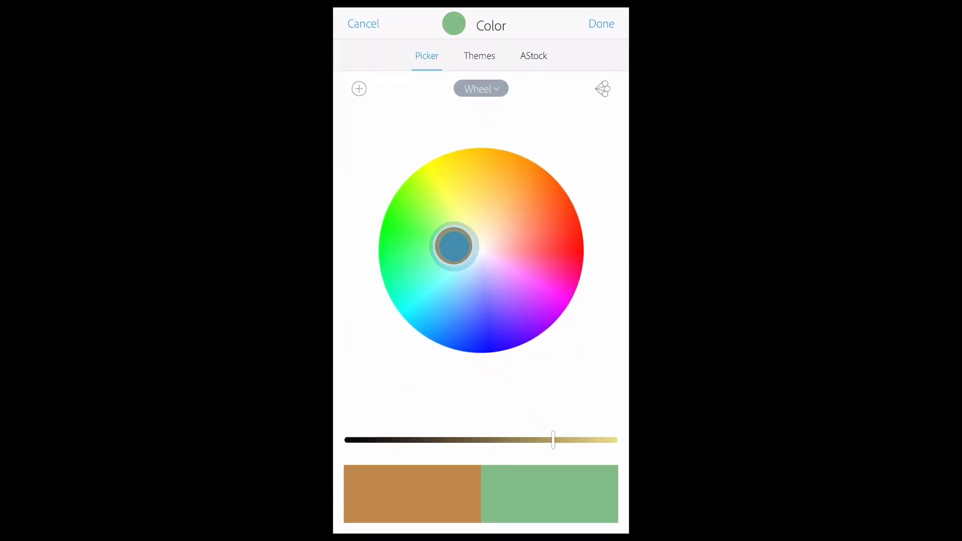
Shift the Color Layer's fill to a light blue and confirm, cooling the portrait's tint
{"action": "left_click_drag", "start_coordinate": [455, 245], "coordinate": [458, 289]}
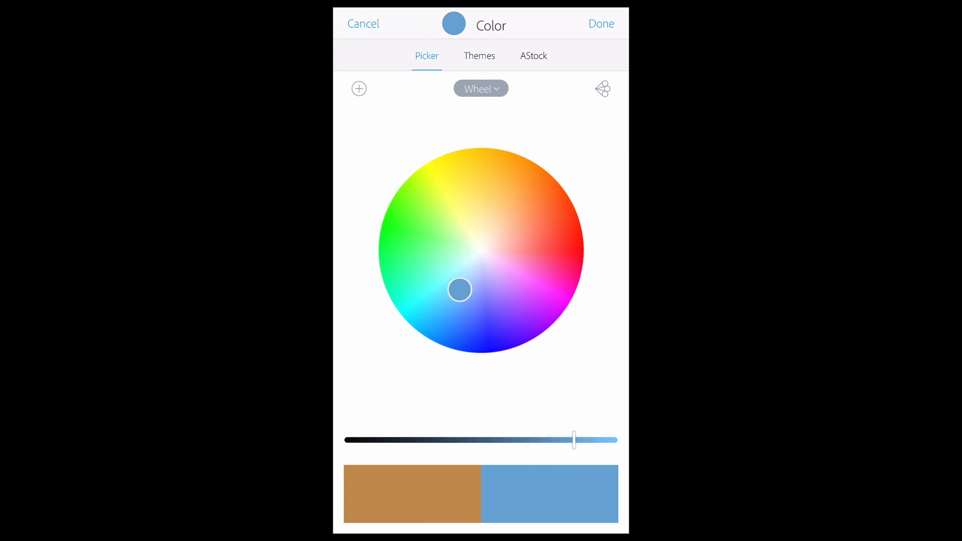
{"action": "left_click", "coordinate": [600, 23]}
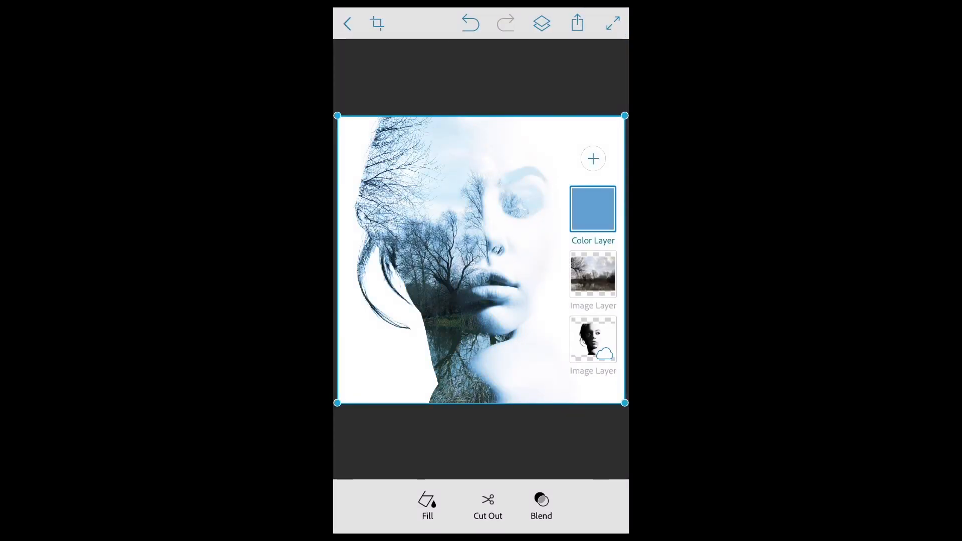
{"action": "left_click", "coordinate": [575, 23]}
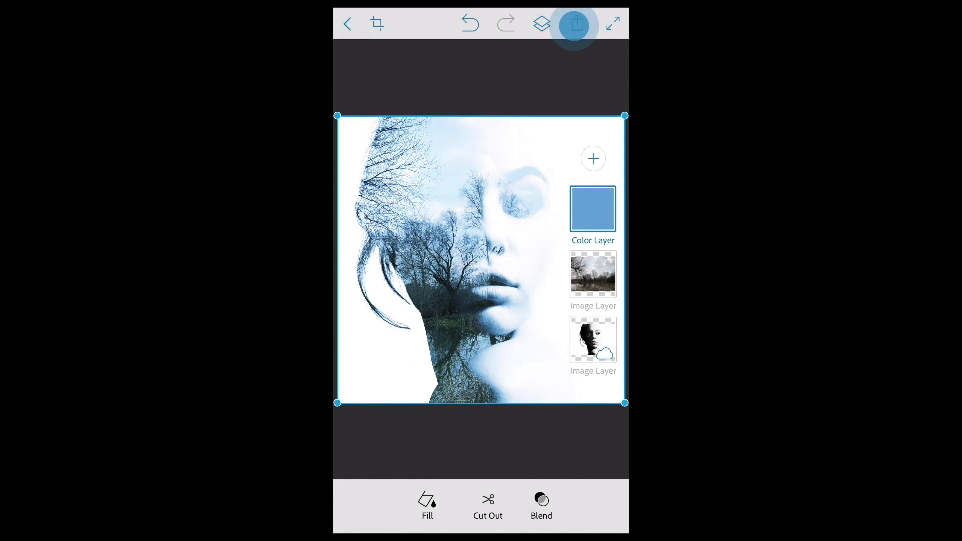
Send the blue-tinted composition to Photoshop CC via Share and acknowledge the Creative Cloud storage notice
{"action": "left_click", "coordinate": [574, 23]}
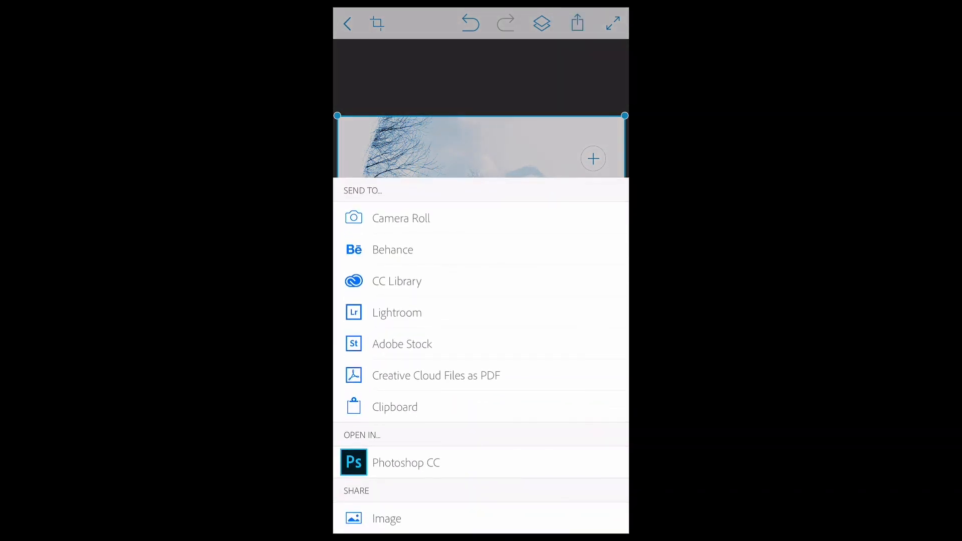
{"action": "left_click", "coordinate": [406, 463]}
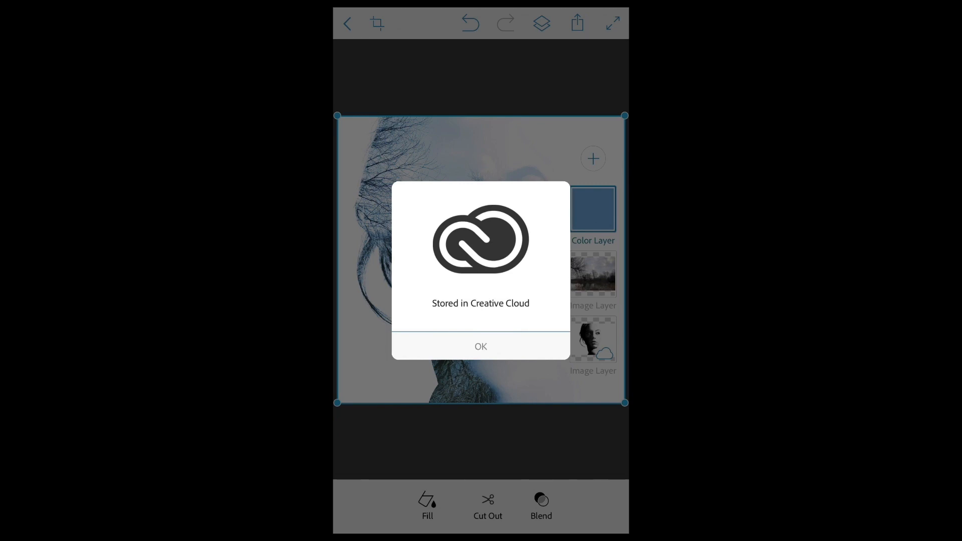
{"action": "left_click", "coordinate": [480, 347]}
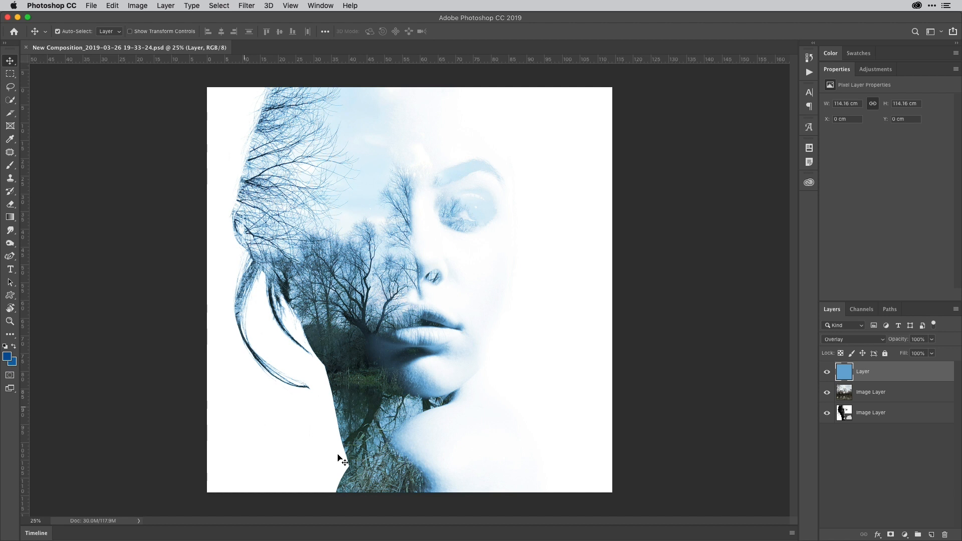
{"action": "mouse_move", "coordinate": [765, 359]}
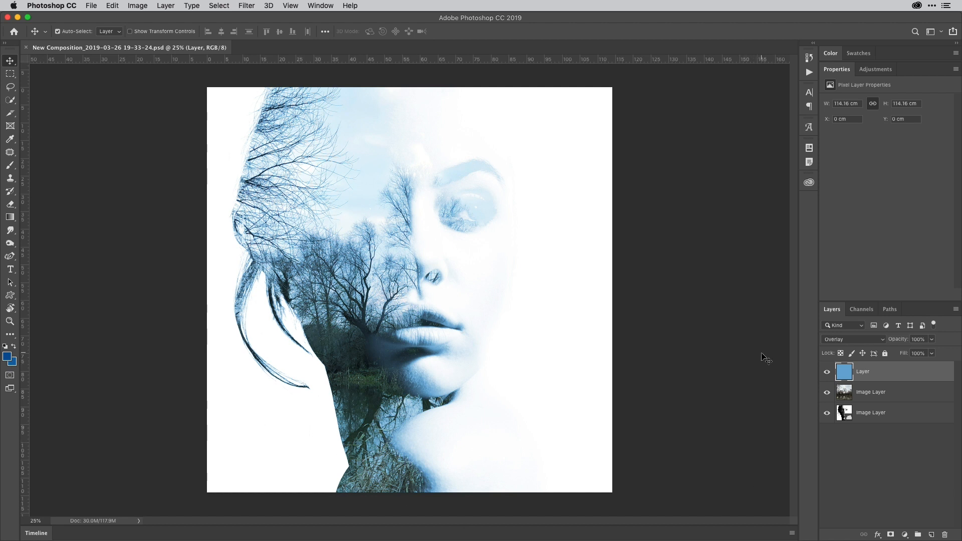
Verify in the Layers panel that the blue layer stays Overlay and the trees layer stays Lighten
{"action": "left_click", "coordinate": [827, 374]}
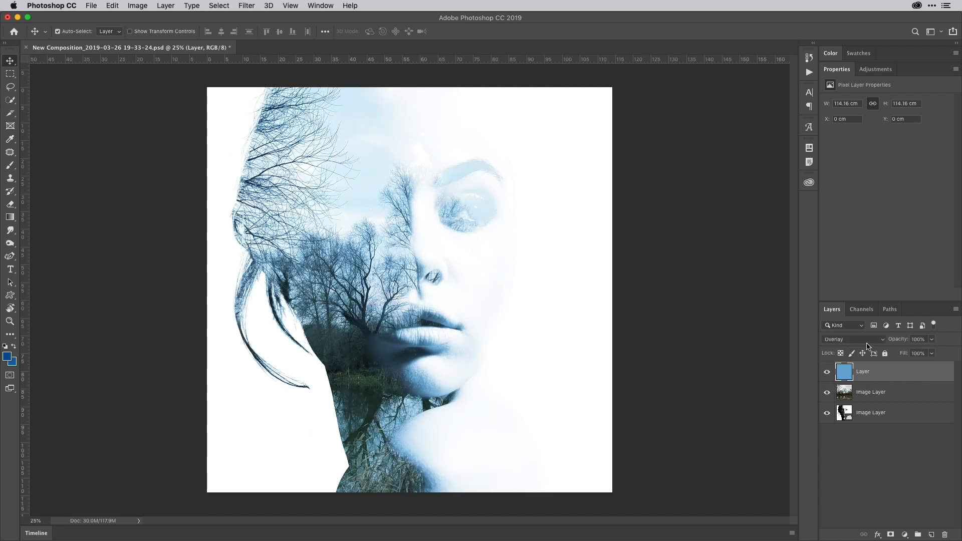
{"action": "left_click", "coordinate": [849, 339]}
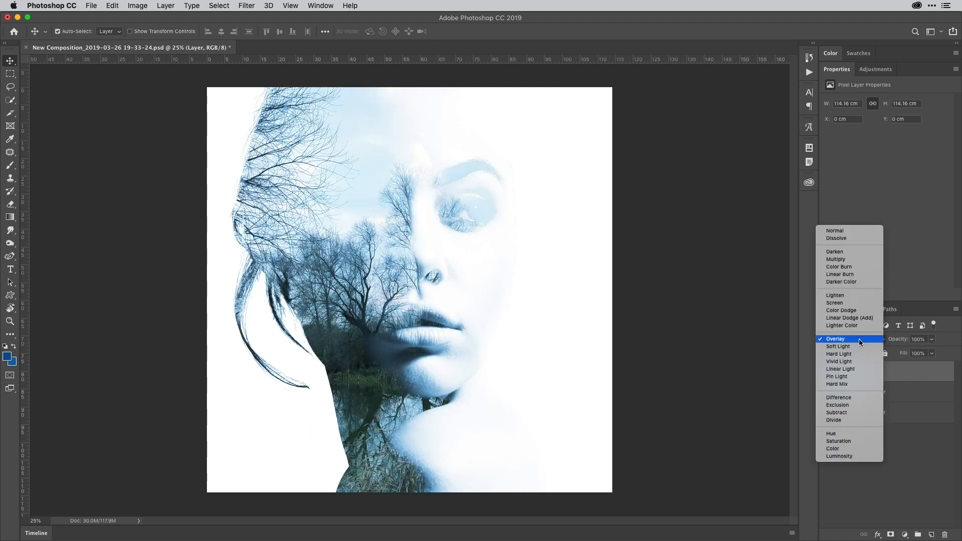
{"action": "left_click", "coordinate": [834, 338]}
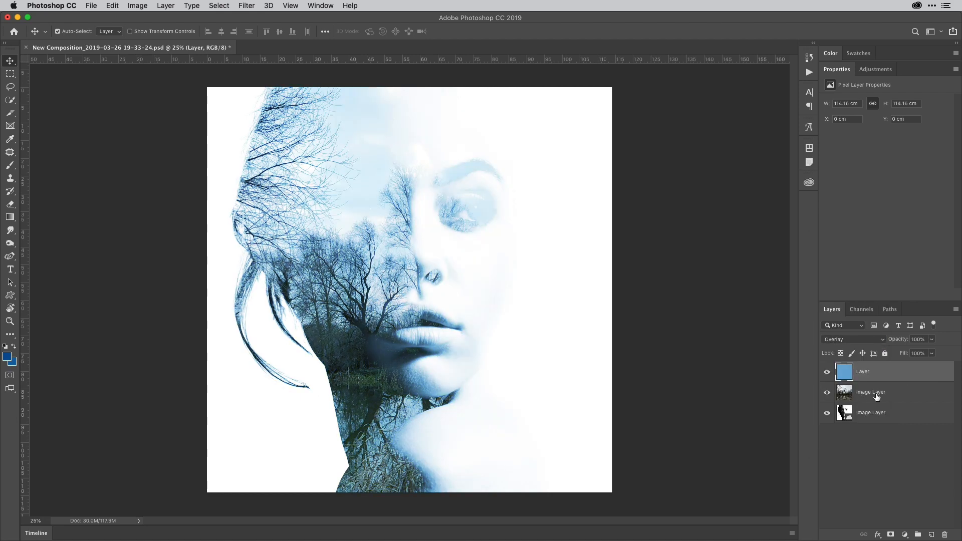
{"action": "left_click", "coordinate": [850, 339]}
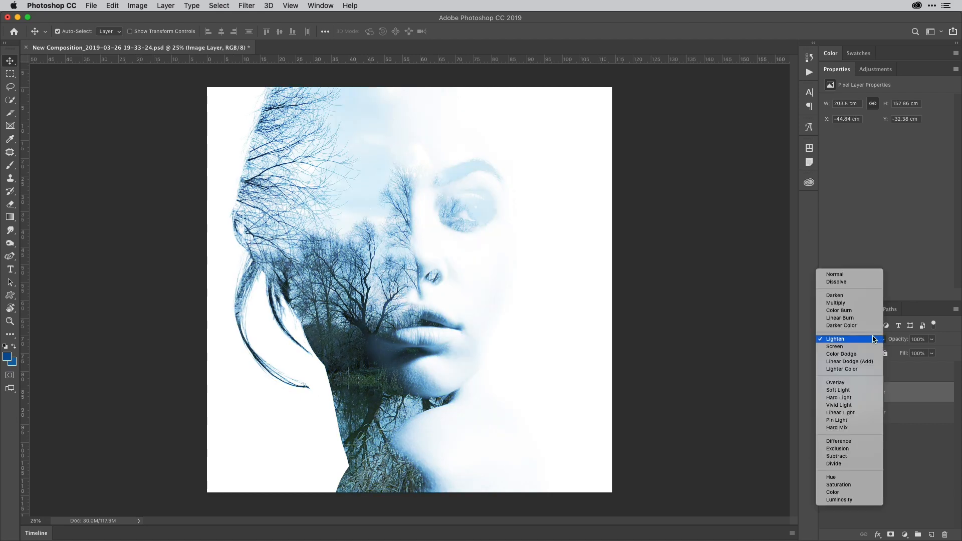
{"action": "left_click", "coordinate": [834, 339]}
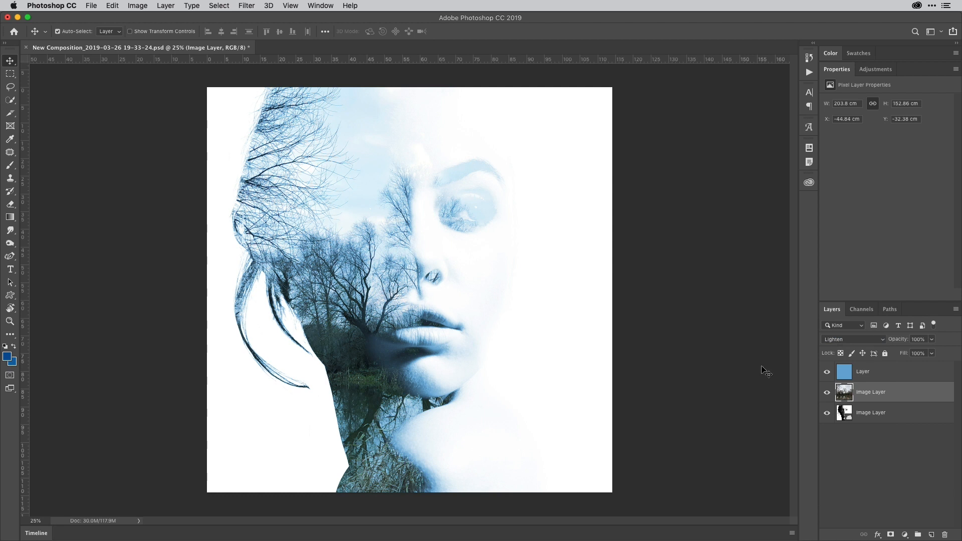